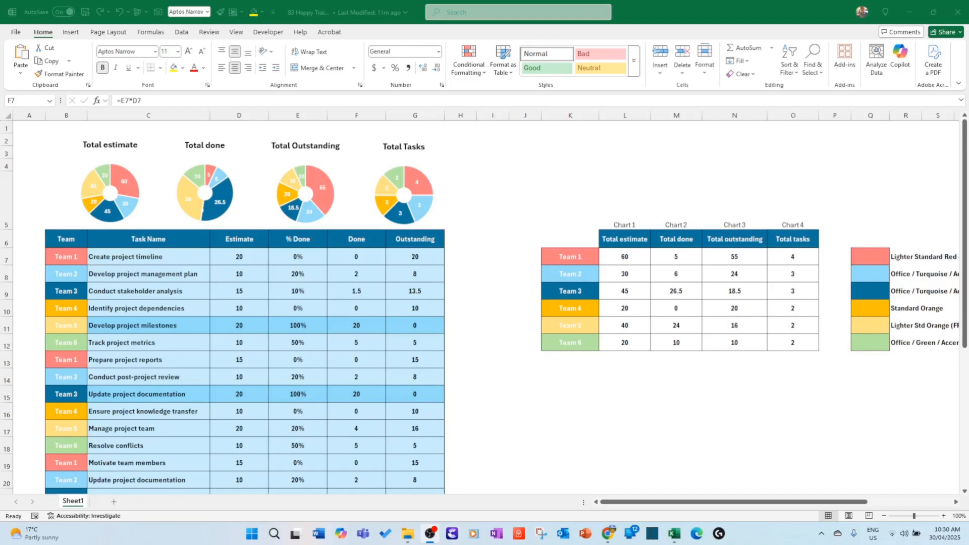
{"action": "mouse_move", "coordinate": [490, 335]}
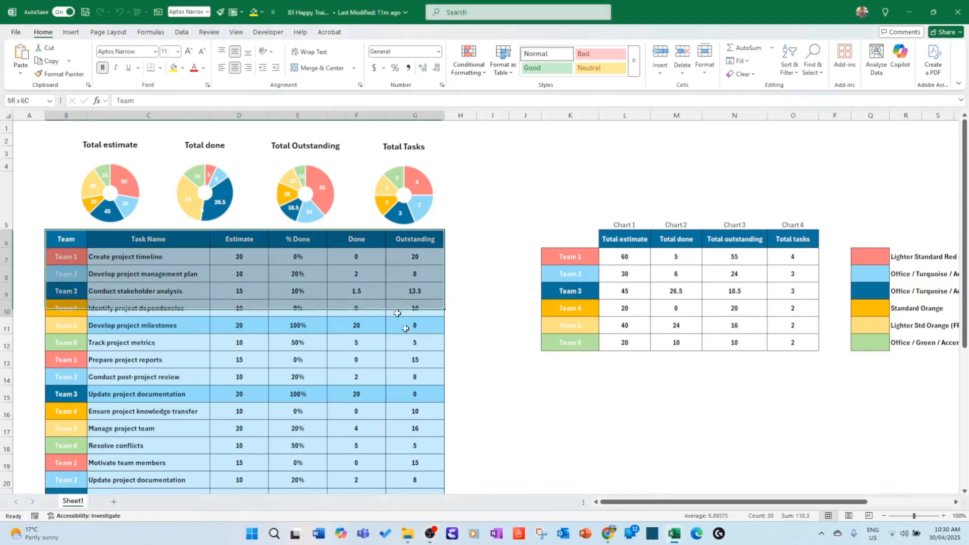
- Inspect the Team 1 cell, Total estimate chart and the first task's Done and Outstanding formulas
{"action": "left_click", "coordinate": [524, 428]}
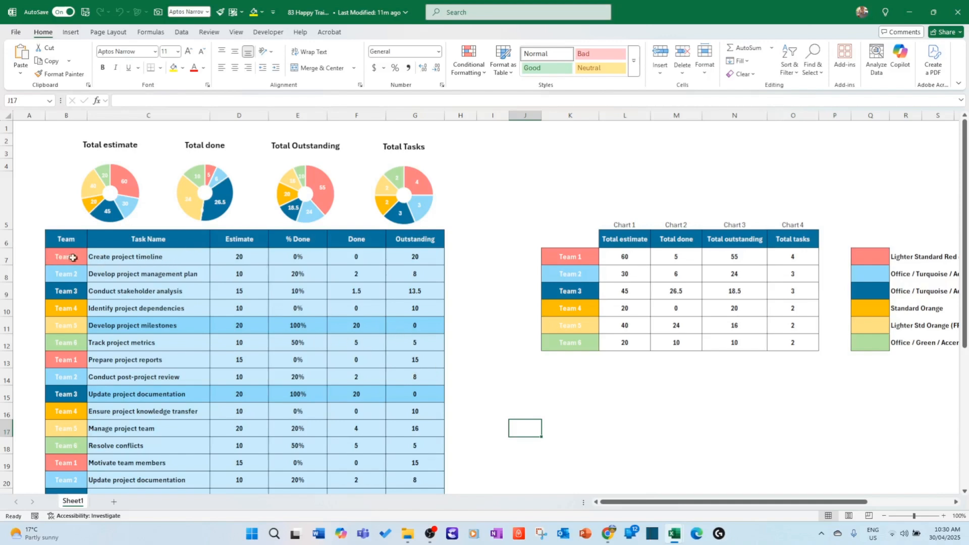
{"action": "left_click", "coordinate": [66, 256]}
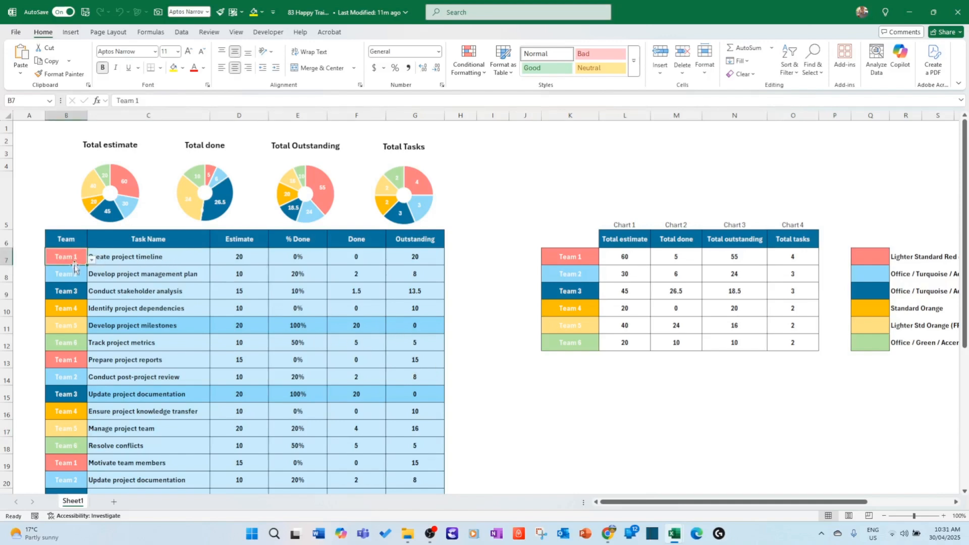
{"action": "left_click", "coordinate": [109, 192]}
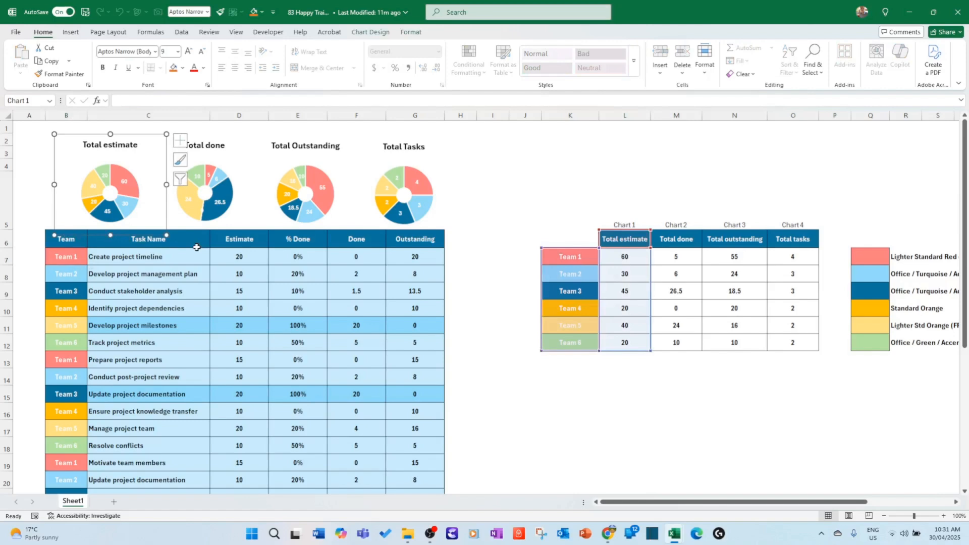
{"action": "left_click", "coordinate": [296, 238]}
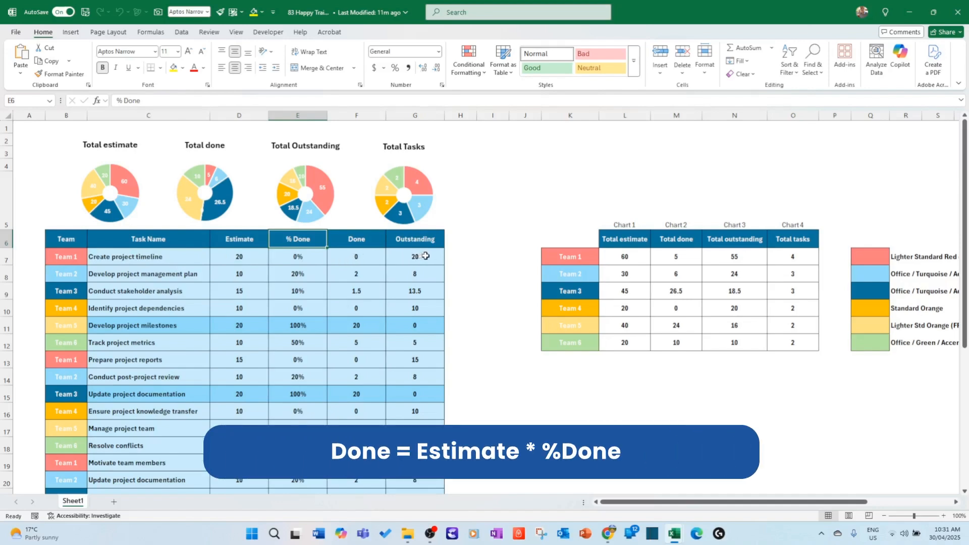
{"action": "left_click", "coordinate": [357, 255]}
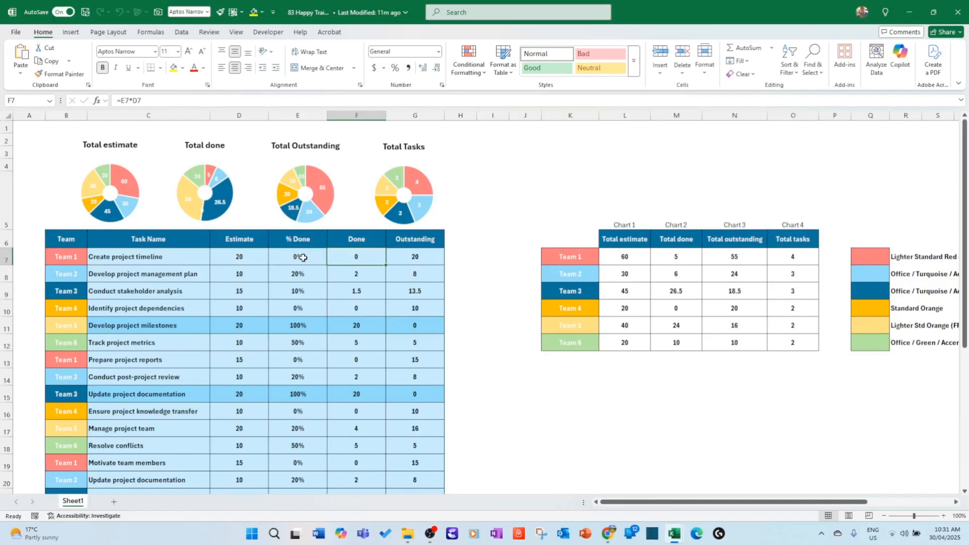
{"action": "left_click", "coordinate": [414, 256]}
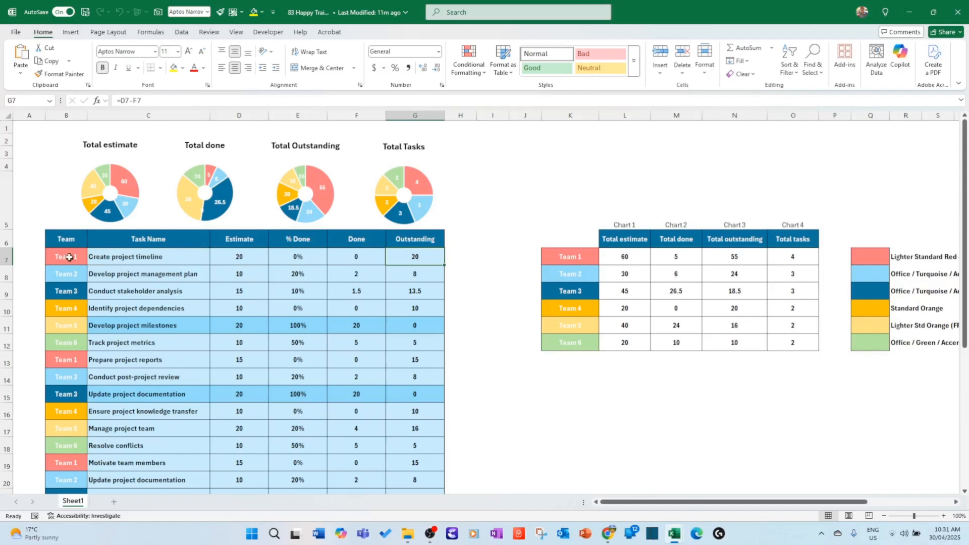
{"action": "mouse_move", "coordinate": [89, 256]}
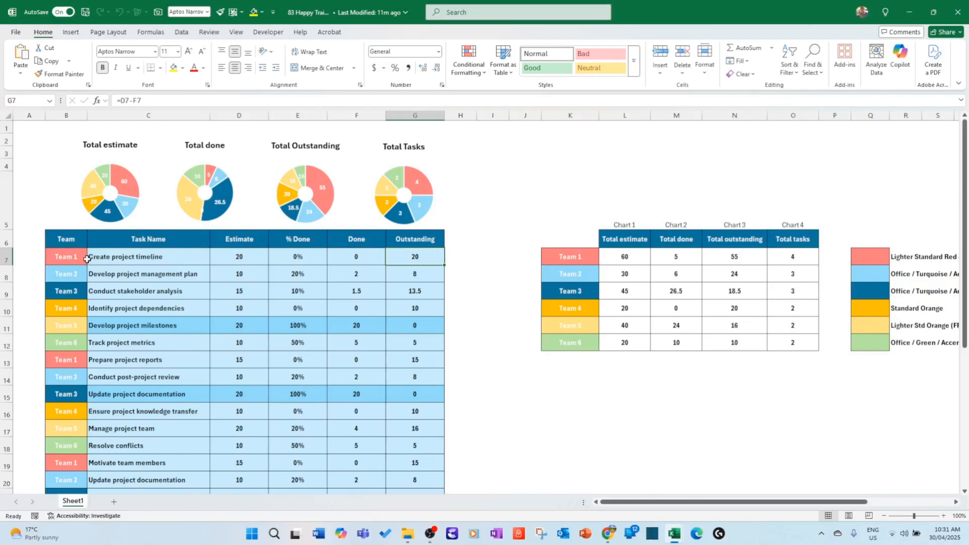
{"action": "mouse_move", "coordinate": [191, 296]}
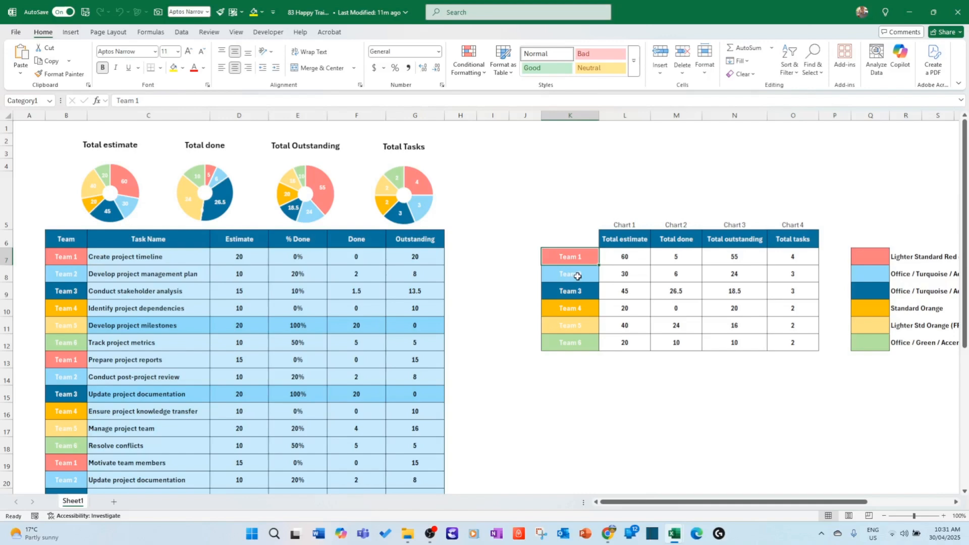
{"action": "mouse_move", "coordinate": [577, 291]}
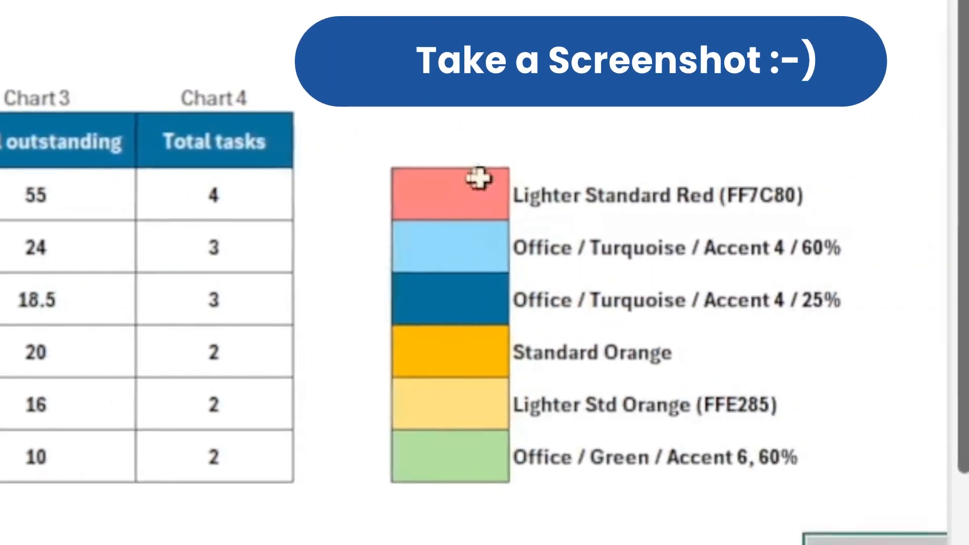
- Fill the cell above the legend with the custom red RGB 255,59,59
{"action": "left_click", "coordinate": [449, 196]}
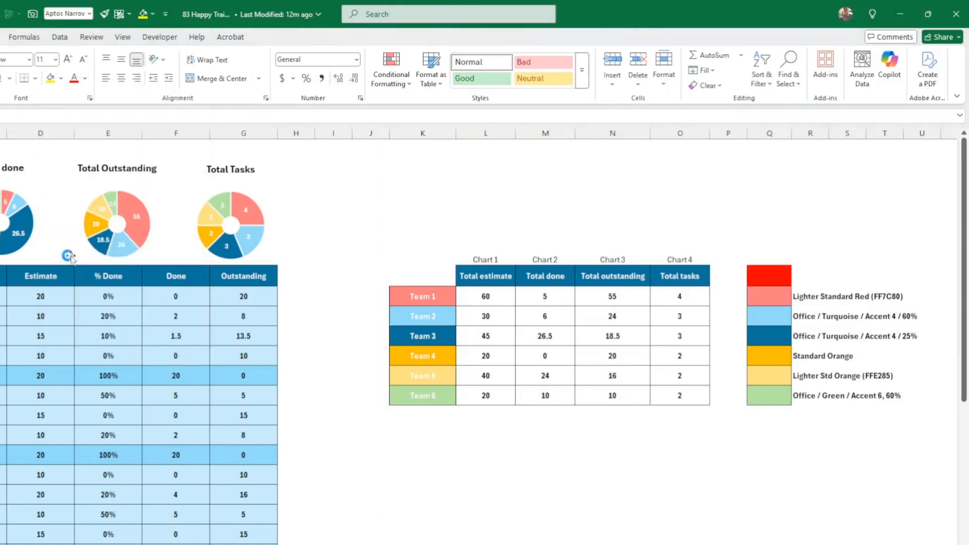
{"action": "left_click", "coordinate": [62, 77]}
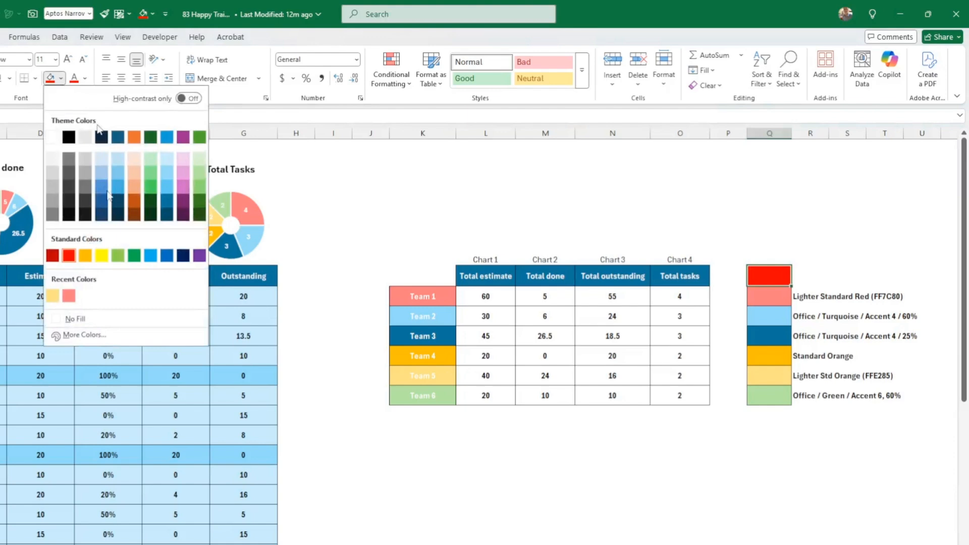
{"action": "left_click", "coordinate": [81, 333]}
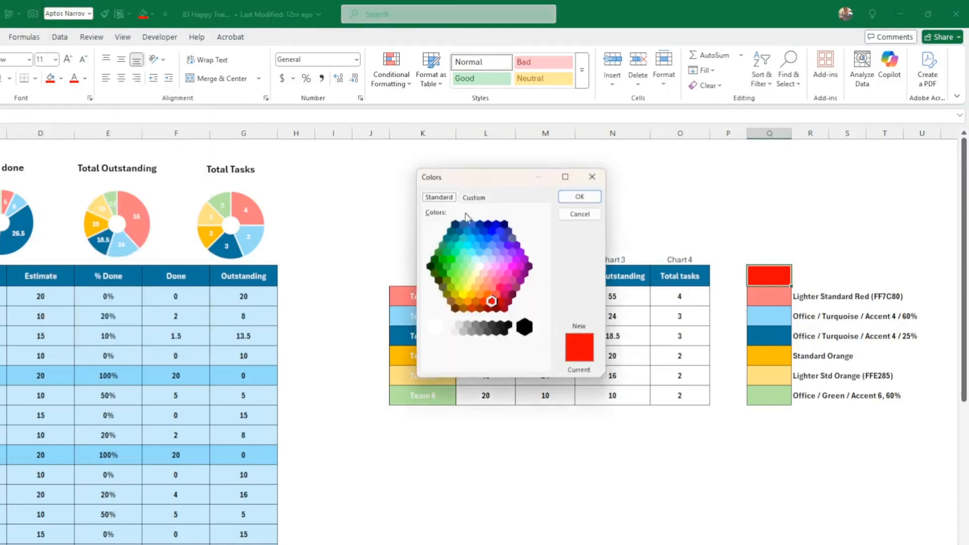
{"action": "left_click", "coordinate": [473, 196]}
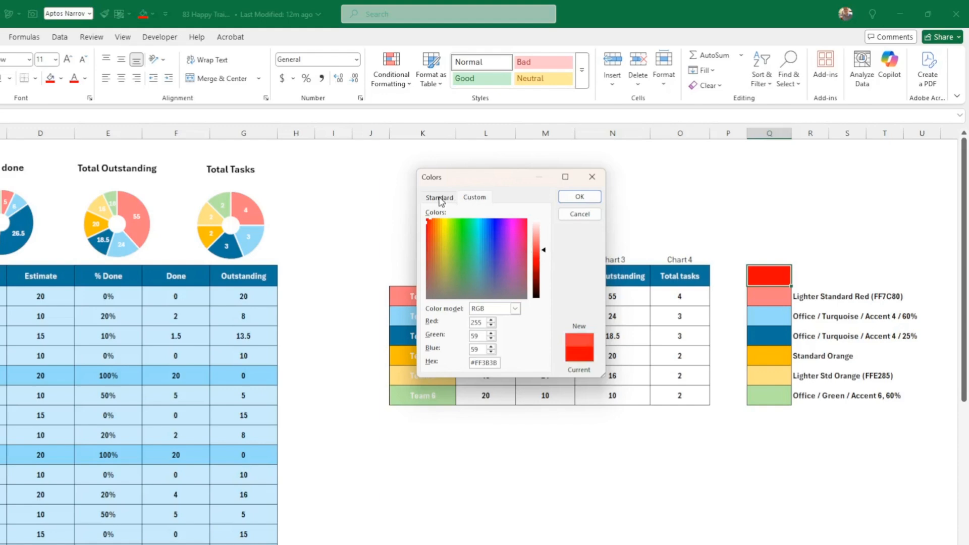
{"action": "left_click", "coordinate": [439, 197]}
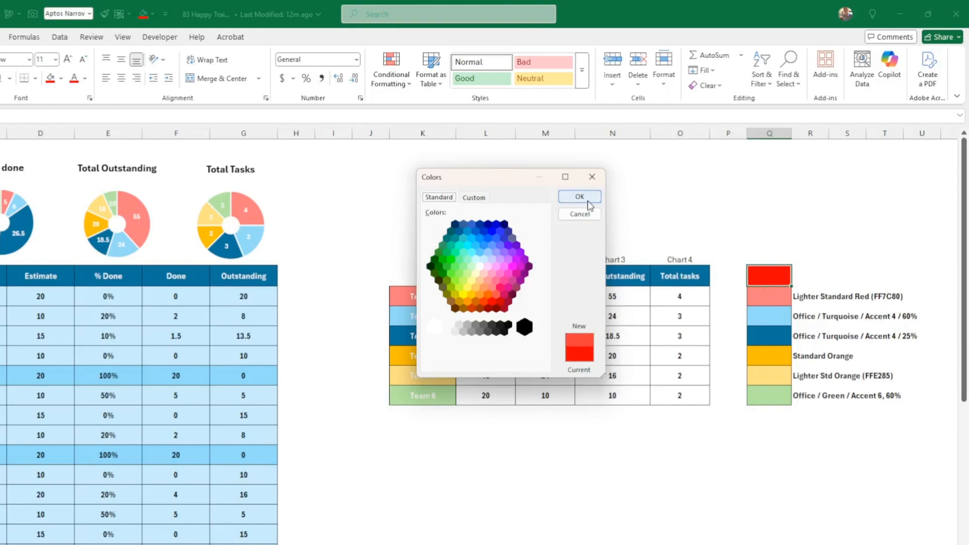
{"action": "left_click", "coordinate": [578, 196]}
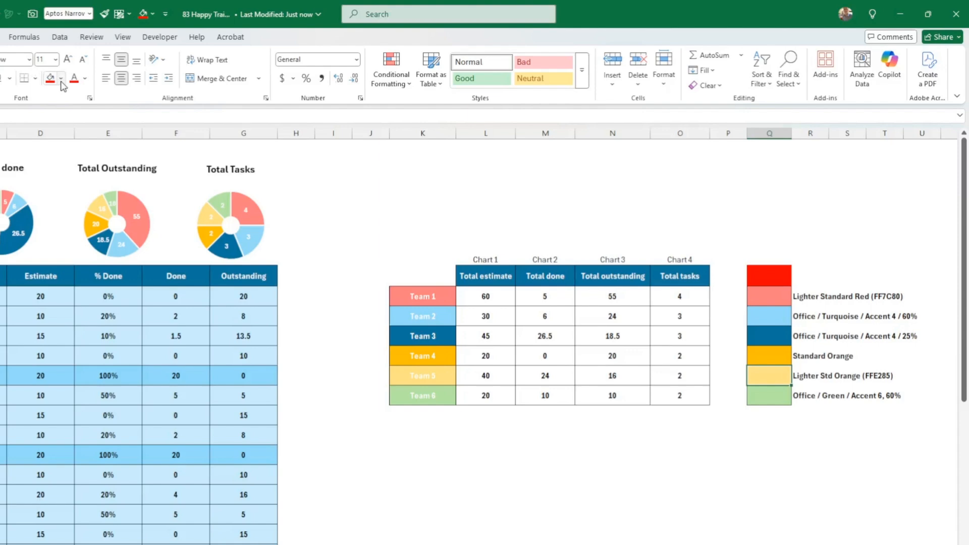
{"action": "left_click", "coordinate": [61, 78]}
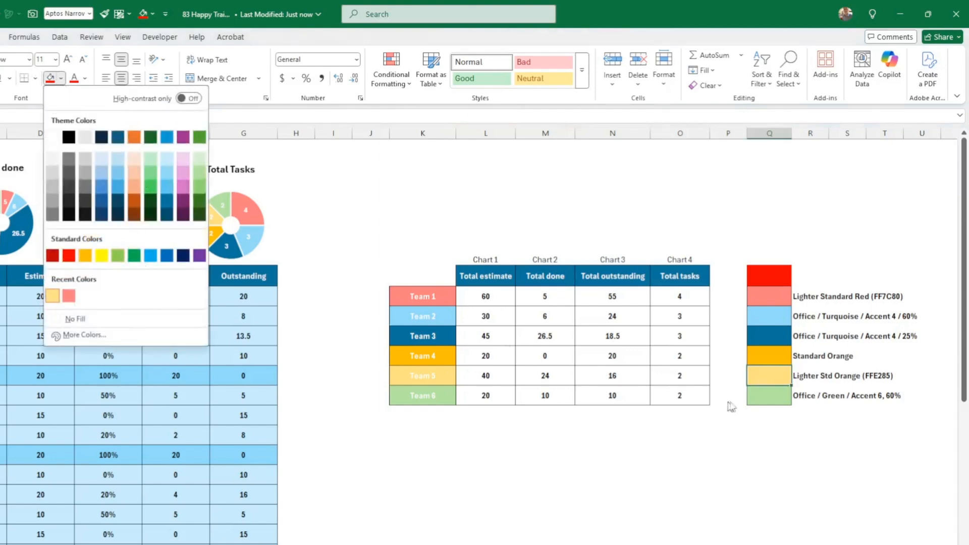
{"action": "mouse_move", "coordinate": [876, 390]}
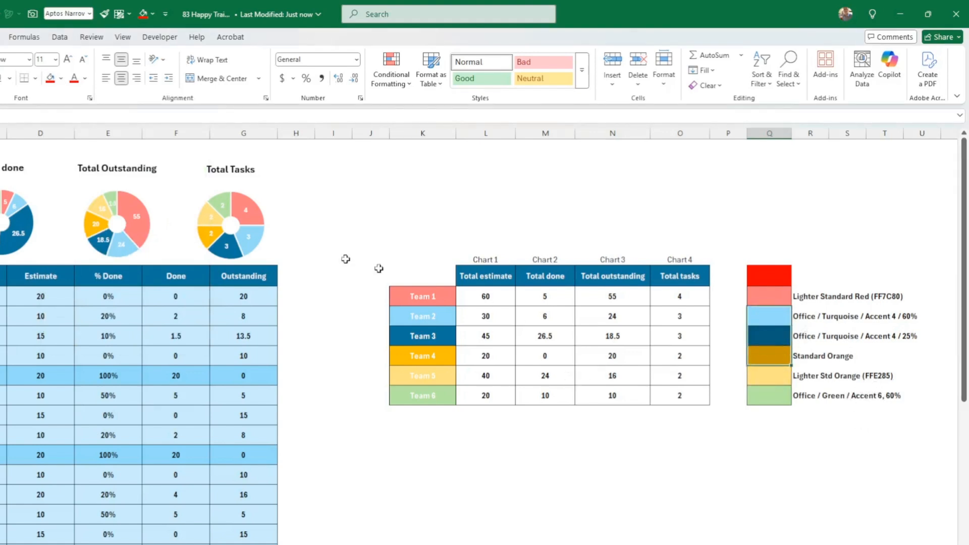
{"action": "left_click", "coordinate": [62, 78]}
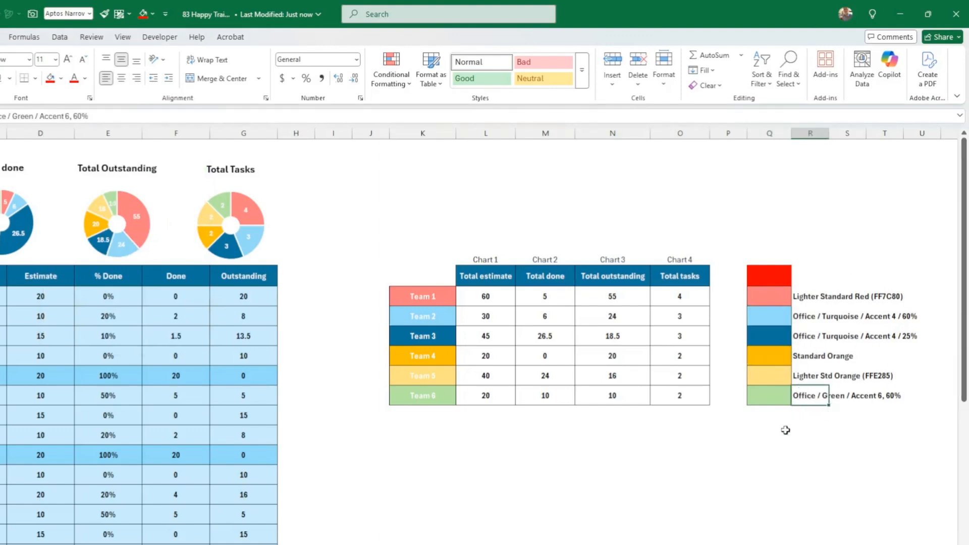
{"action": "left_click", "coordinate": [111, 393]}
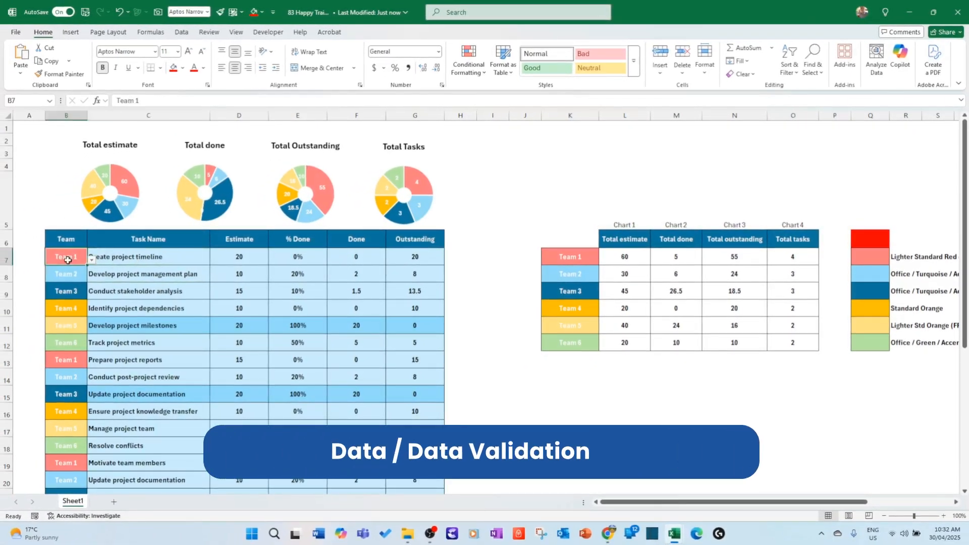
{"action": "left_click", "coordinate": [181, 31]}
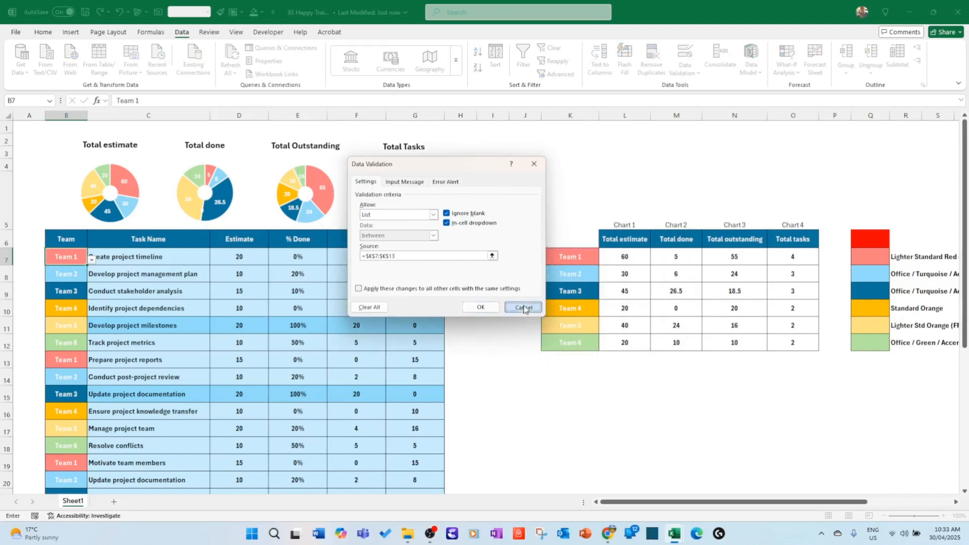
{"action": "left_click", "coordinate": [523, 308]}
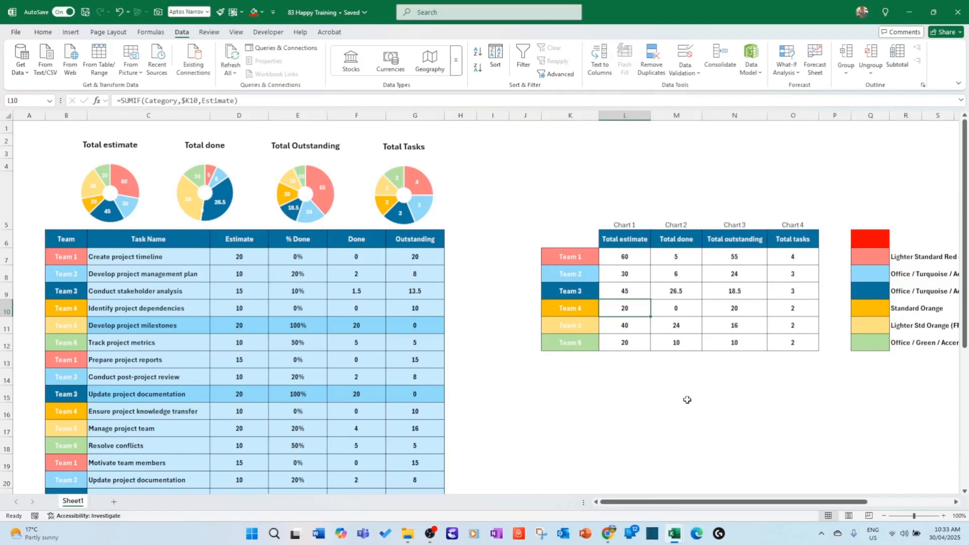
{"action": "mouse_move", "coordinate": [63, 256]}
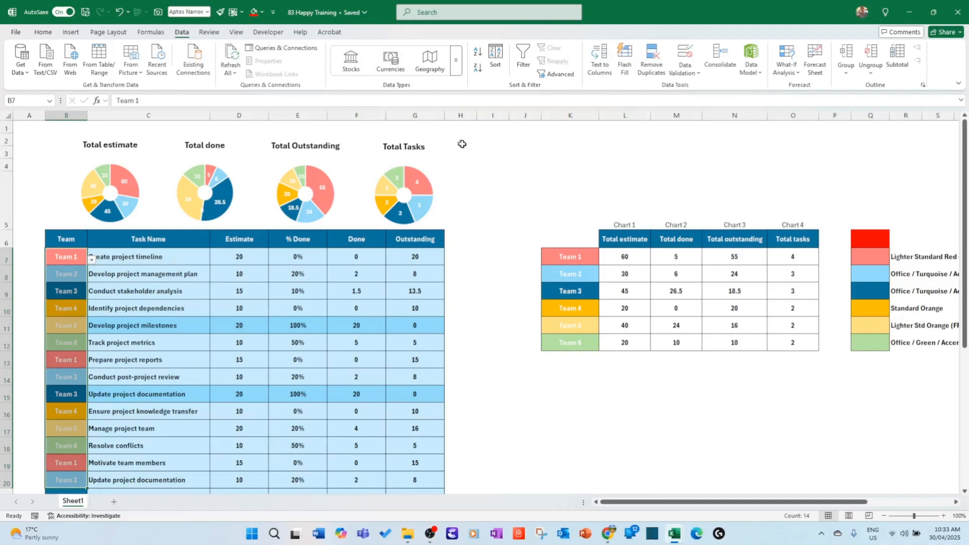
{"action": "left_click", "coordinate": [42, 31]}
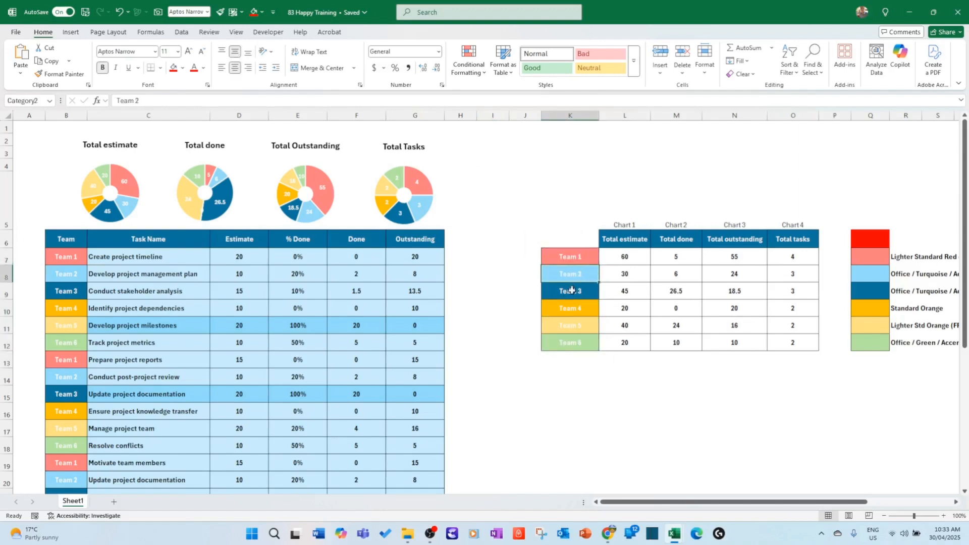
{"action": "left_click", "coordinate": [568, 257]}
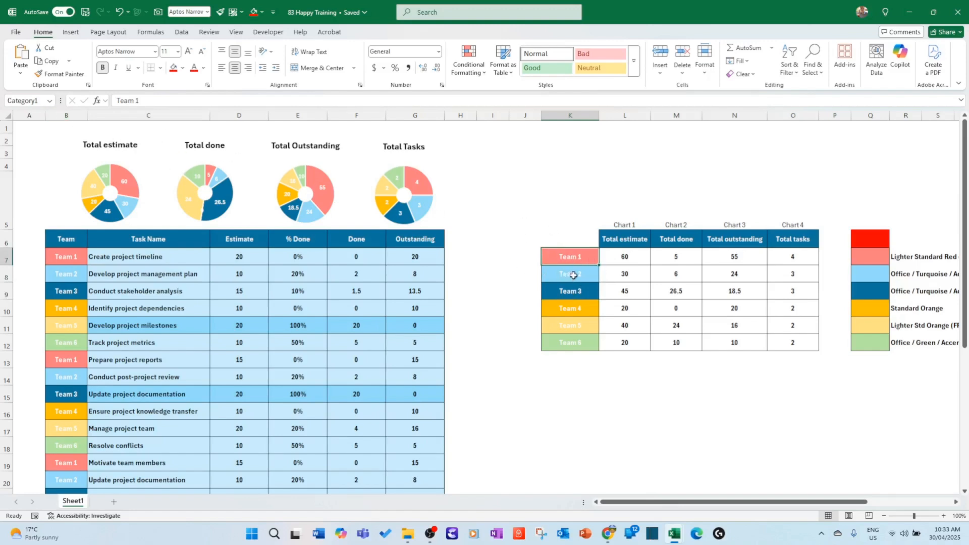
{"action": "left_click", "coordinate": [623, 256]}
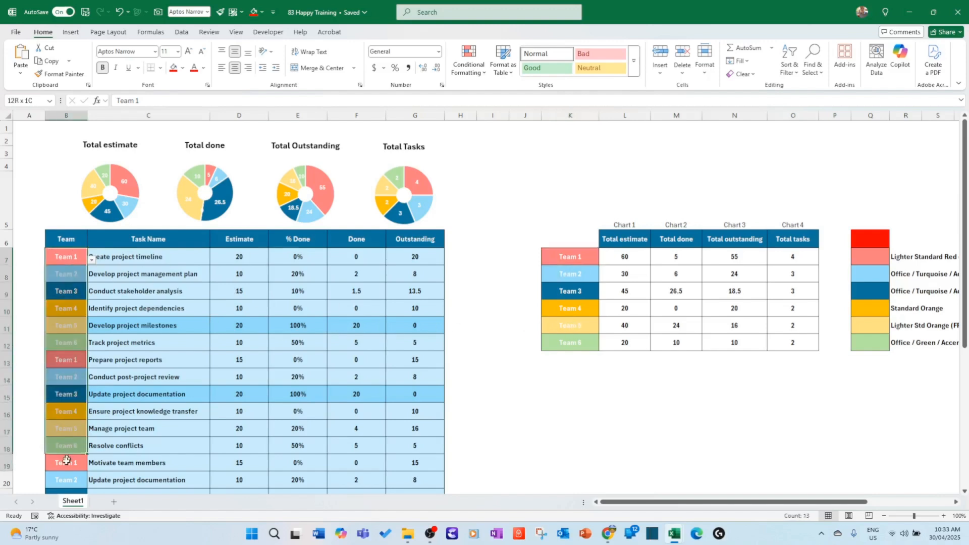
{"action": "left_click", "coordinate": [467, 58]}
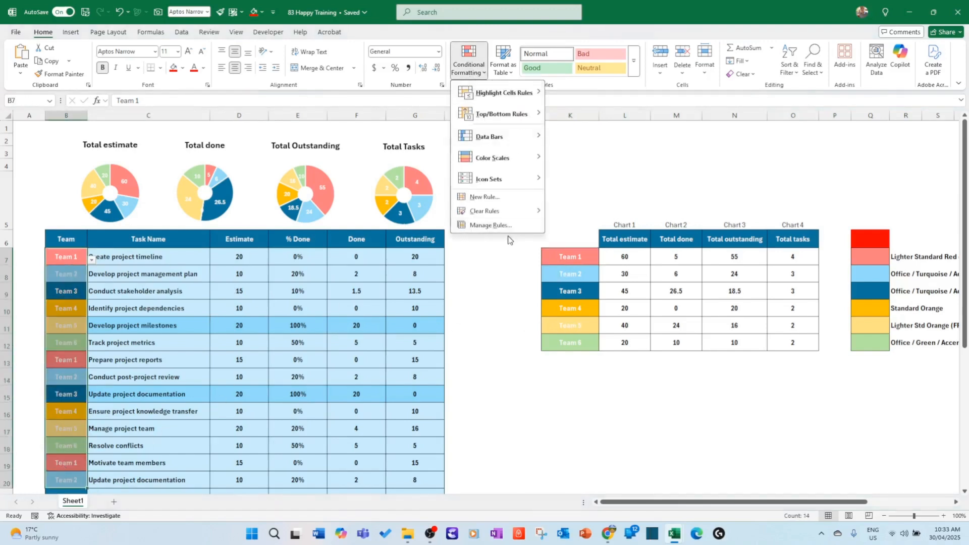
{"action": "left_click", "coordinate": [491, 224]}
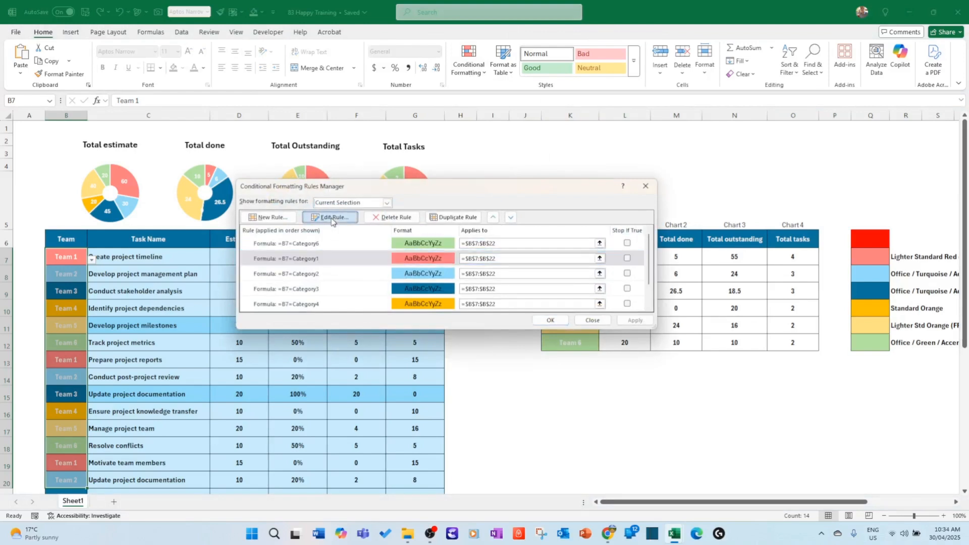
{"action": "left_click", "coordinate": [330, 217]}
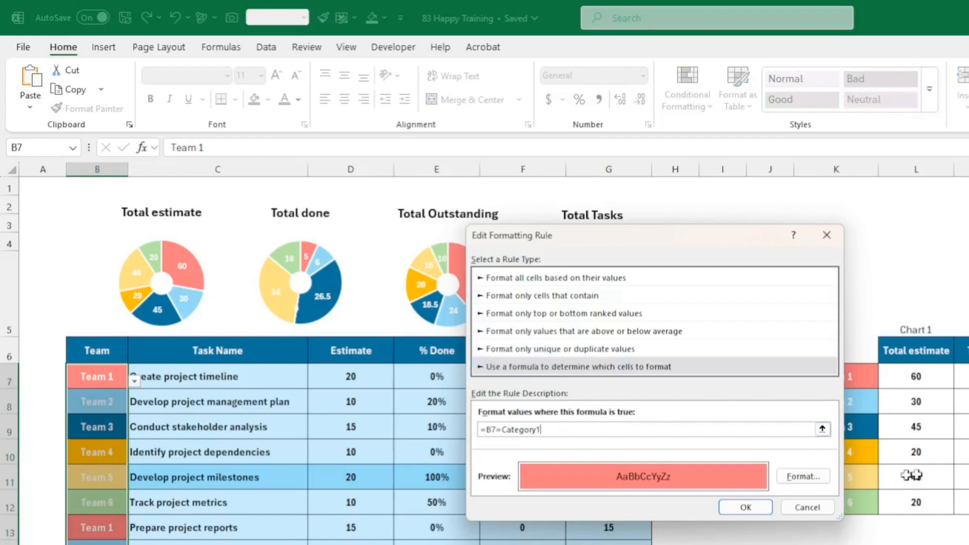
{"action": "left_click", "coordinate": [745, 507]}
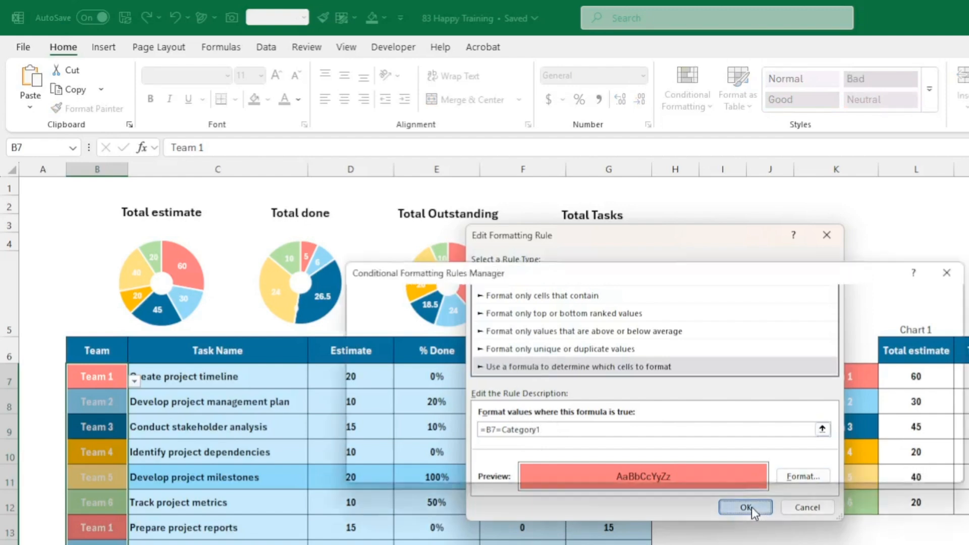
{"action": "left_click", "coordinate": [745, 507]}
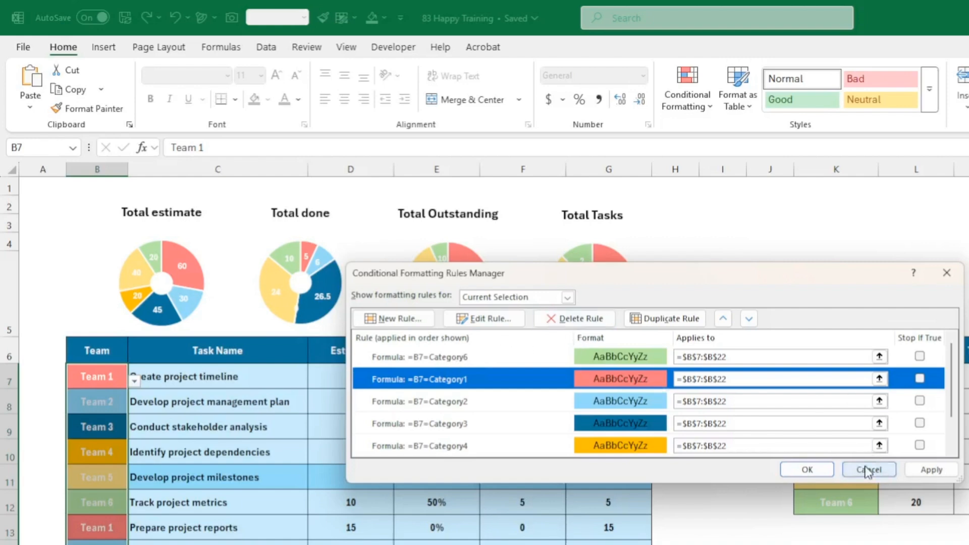
{"action": "left_click", "coordinate": [868, 469]}
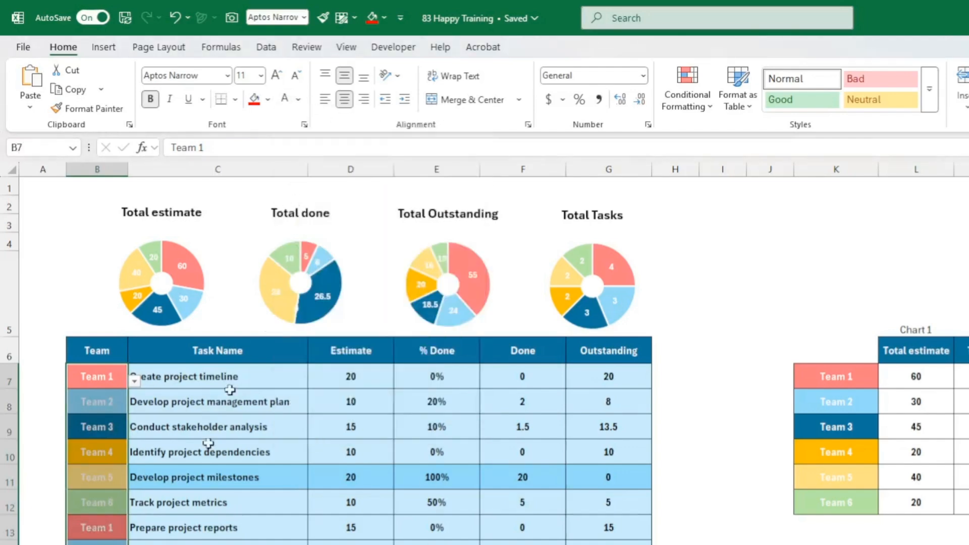
{"action": "left_click", "coordinate": [217, 477]}
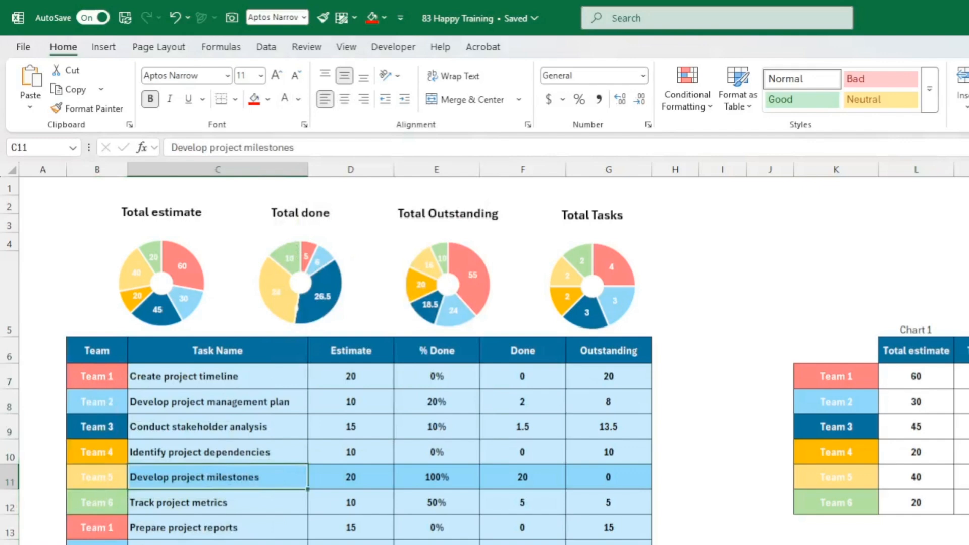
{"action": "mouse_move", "coordinate": [193, 426]}
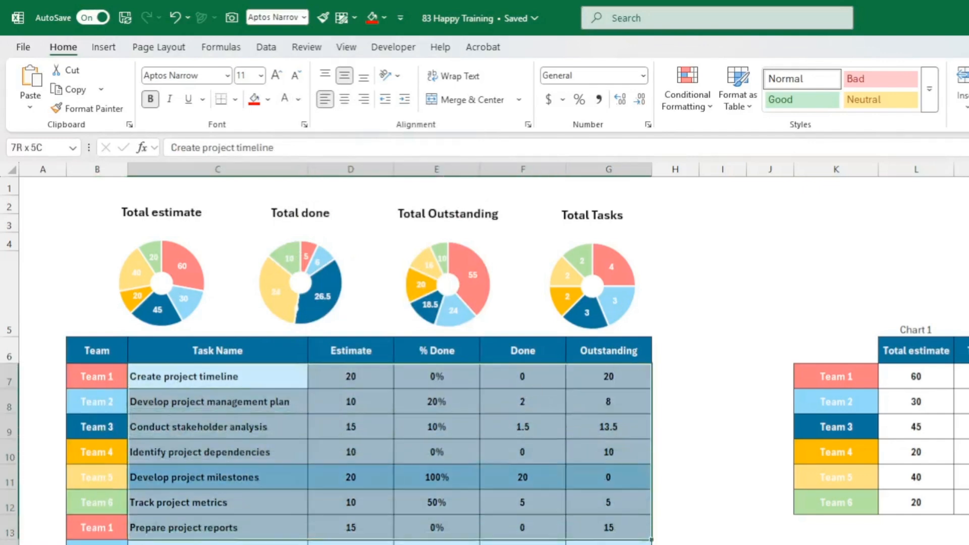
{"action": "left_click", "coordinate": [217, 377]}
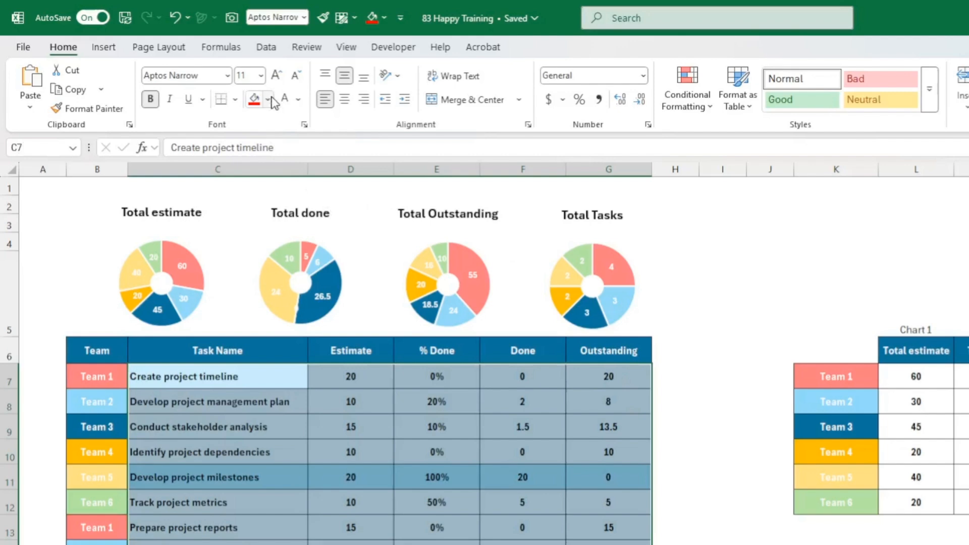
{"action": "left_click", "coordinate": [269, 100]}
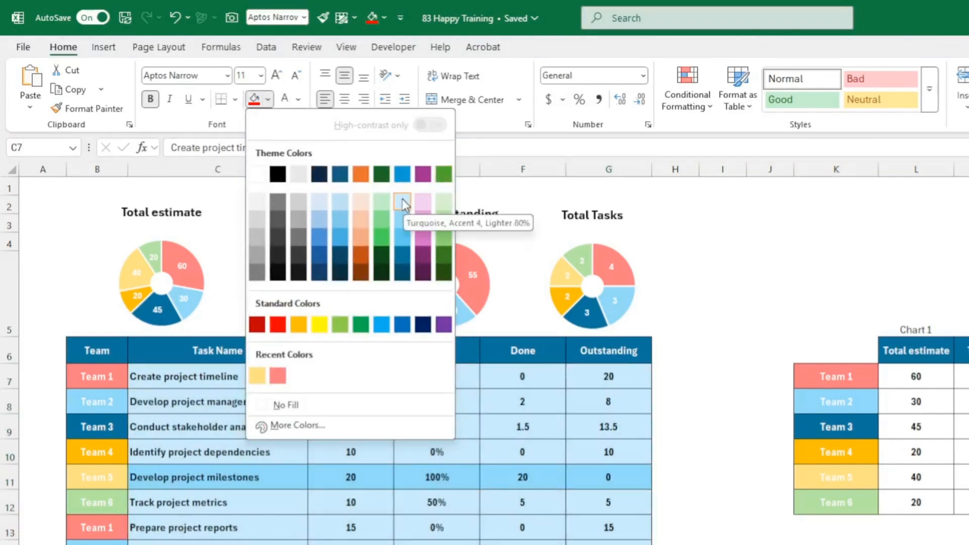
{"action": "left_click", "coordinate": [401, 202]}
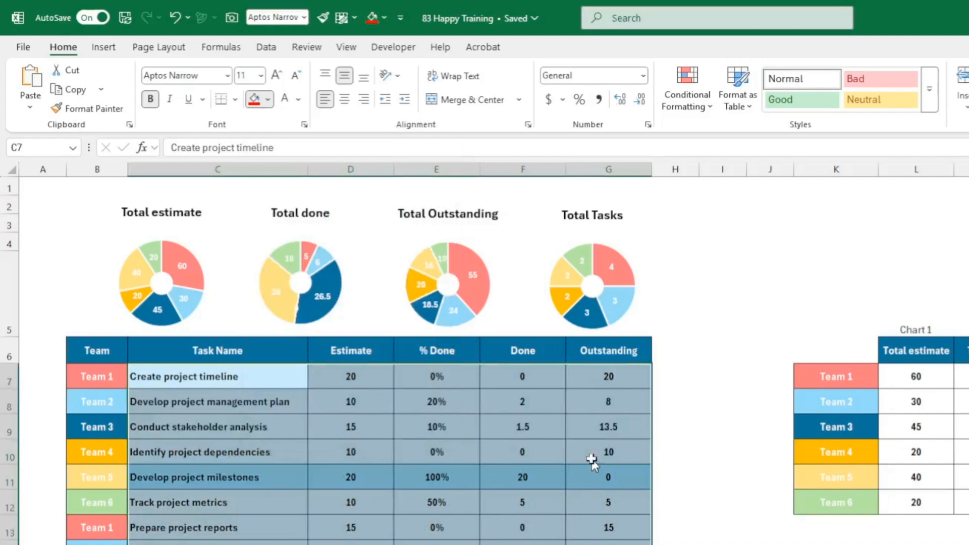
{"action": "left_click", "coordinate": [686, 87]}
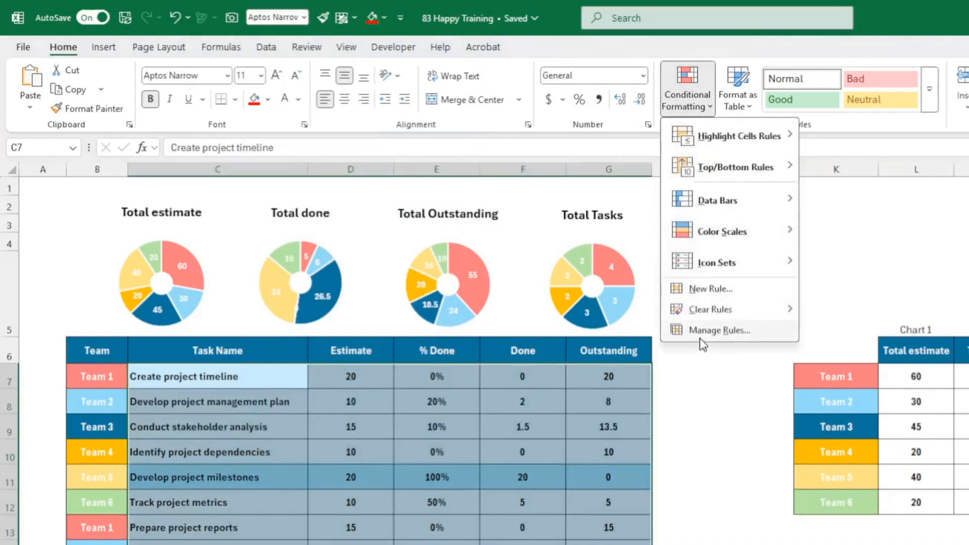
{"action": "left_click", "coordinate": [719, 330]}
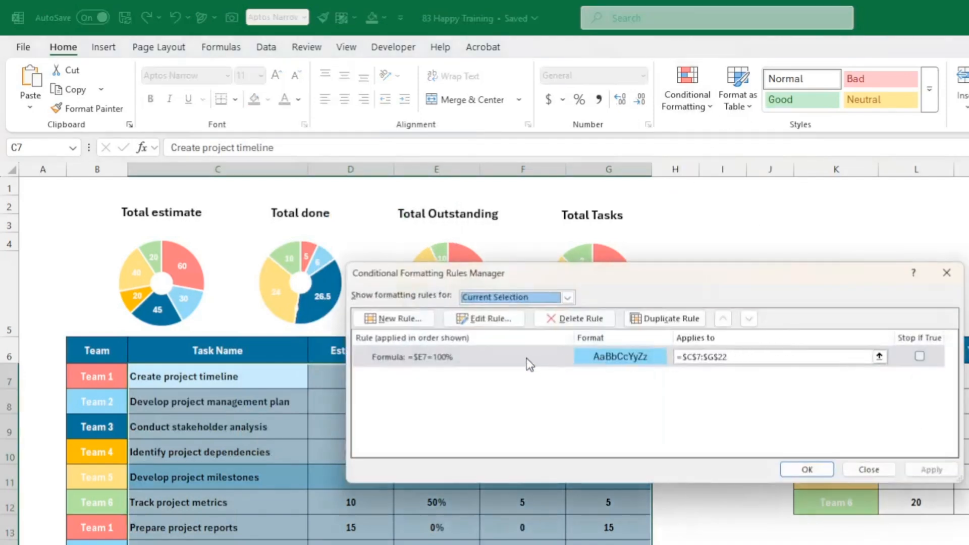
{"action": "left_click", "coordinate": [485, 317]}
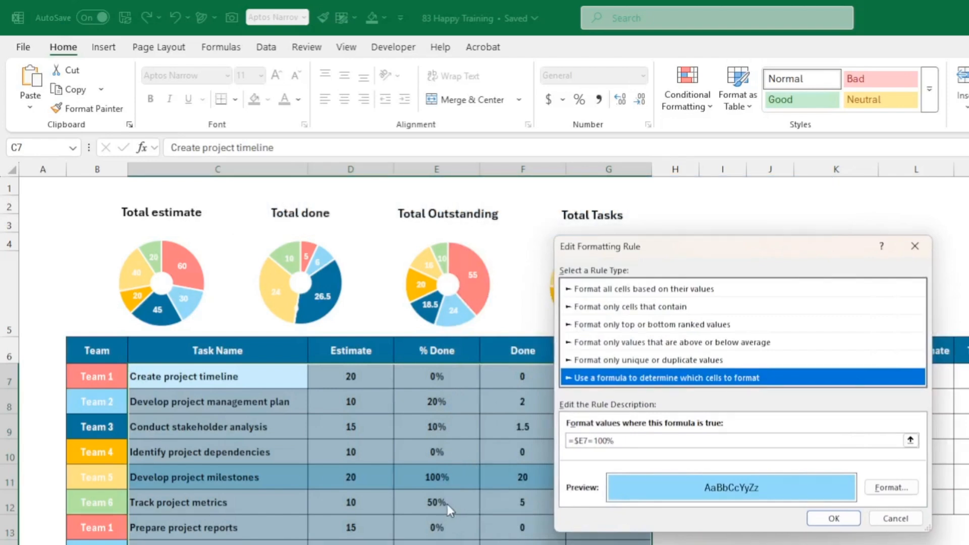
{"action": "mouse_move", "coordinate": [452, 509]}
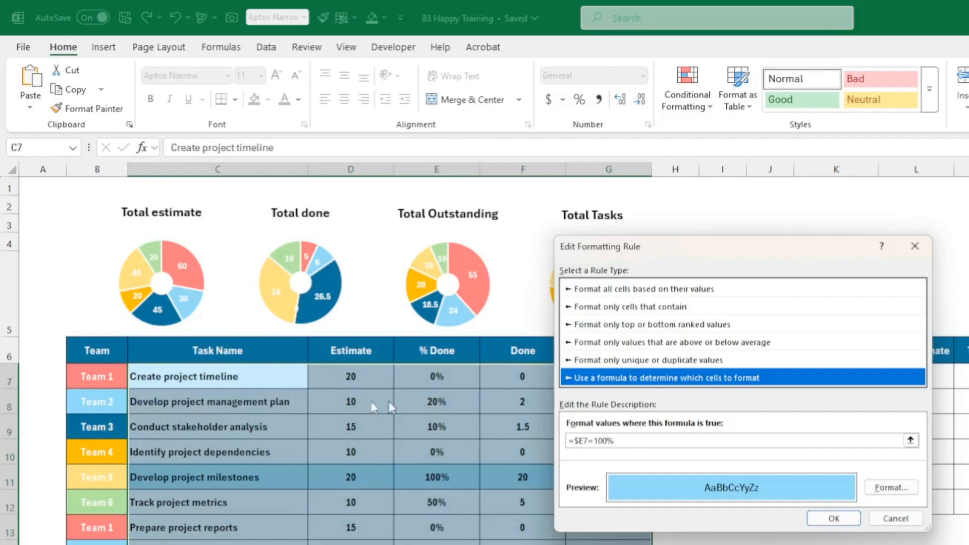
{"action": "mouse_move", "coordinate": [641, 543]}
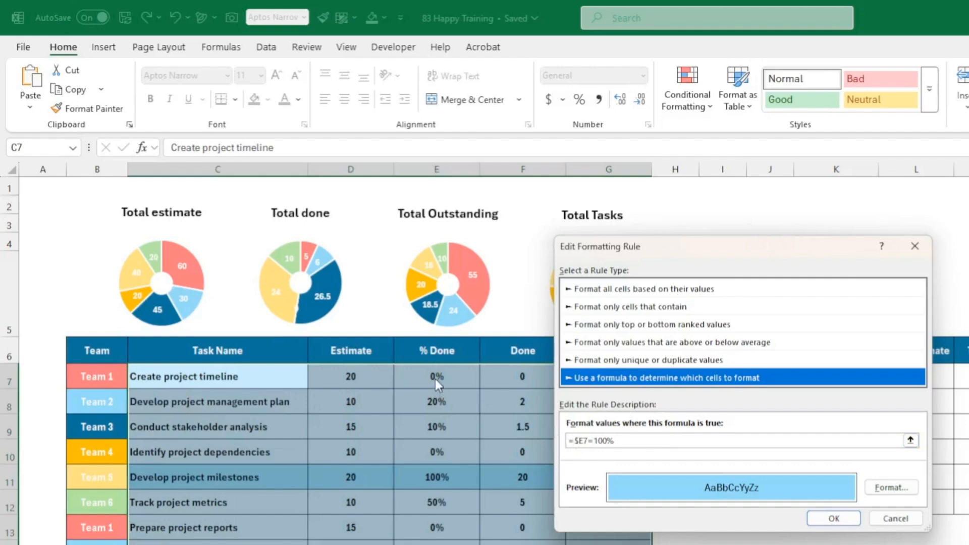
{"action": "mouse_move", "coordinate": [426, 392]}
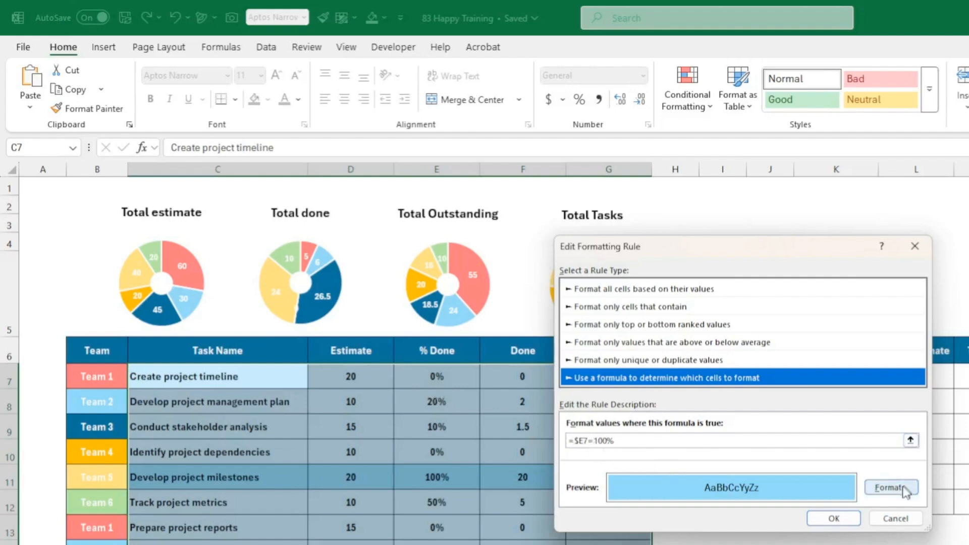
{"action": "left_click", "coordinate": [890, 487]}
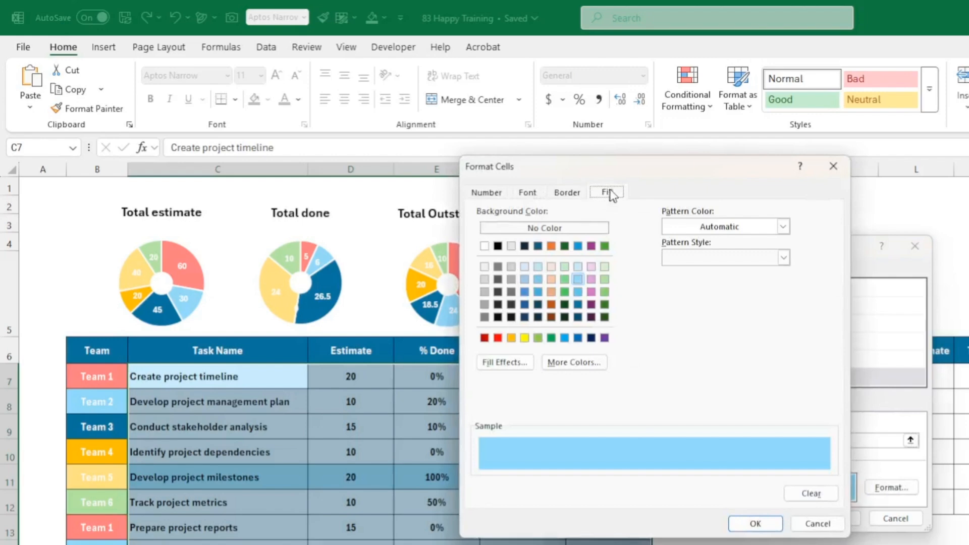
{"action": "mouse_move", "coordinate": [579, 287]}
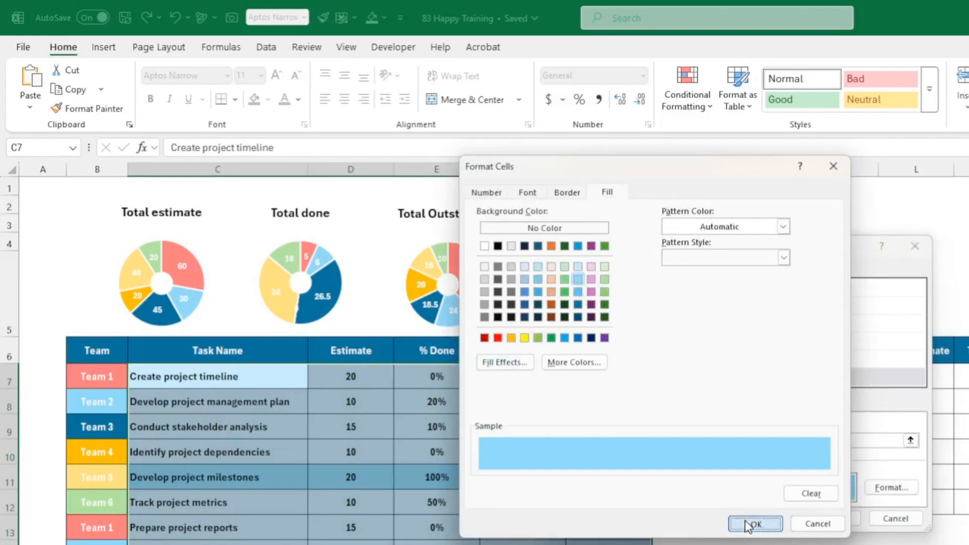
{"action": "left_click", "coordinate": [754, 524]}
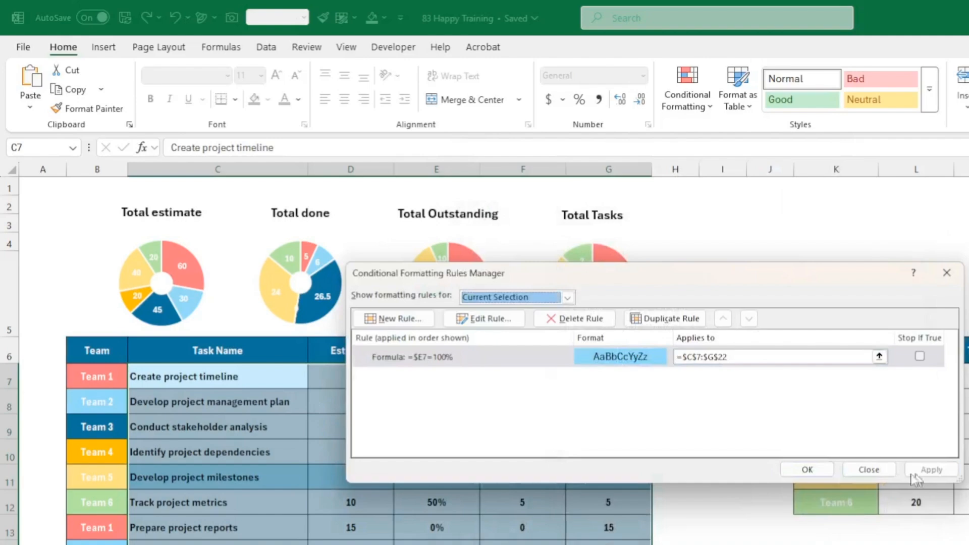
{"action": "left_click", "coordinate": [868, 469]}
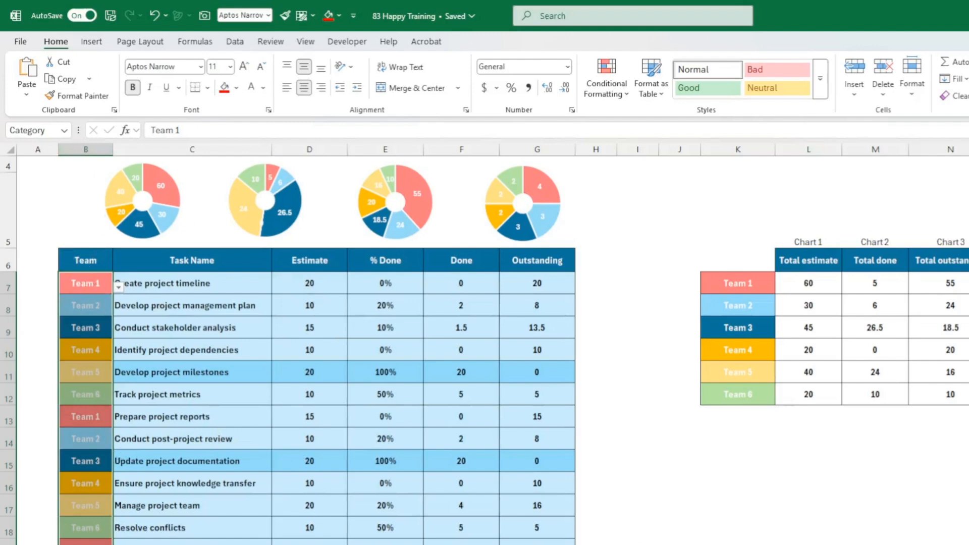
{"action": "mouse_move", "coordinate": [97, 309]}
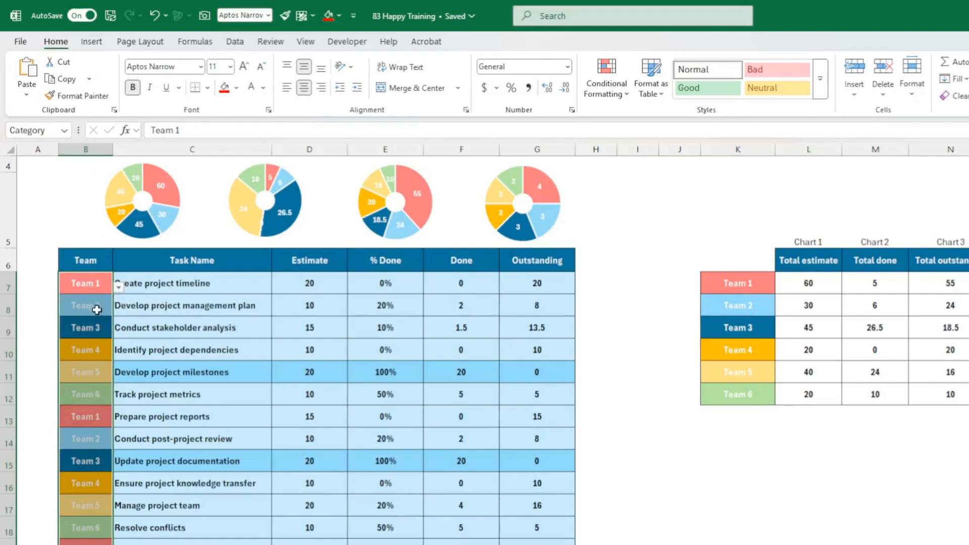
{"action": "mouse_move", "coordinate": [61, 79]}
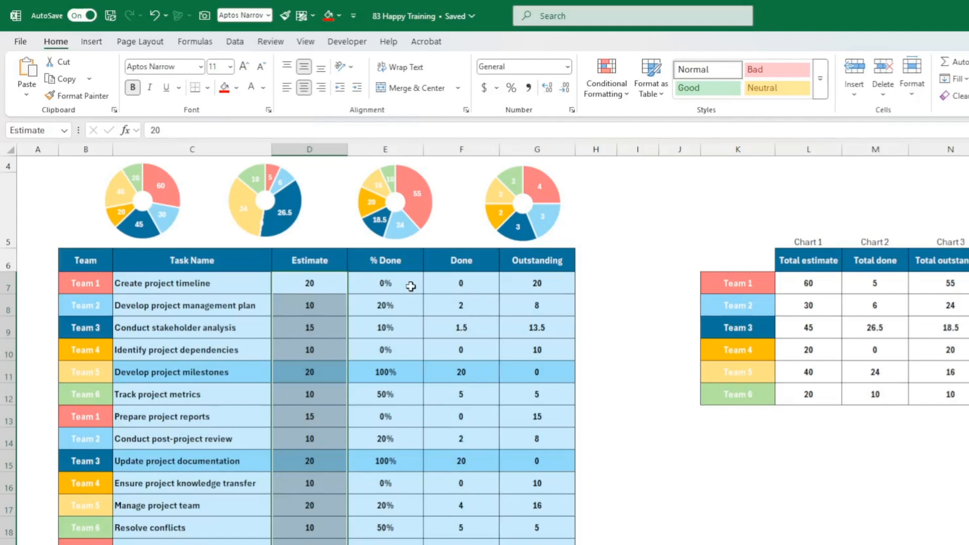
{"action": "left_click", "coordinate": [461, 282]}
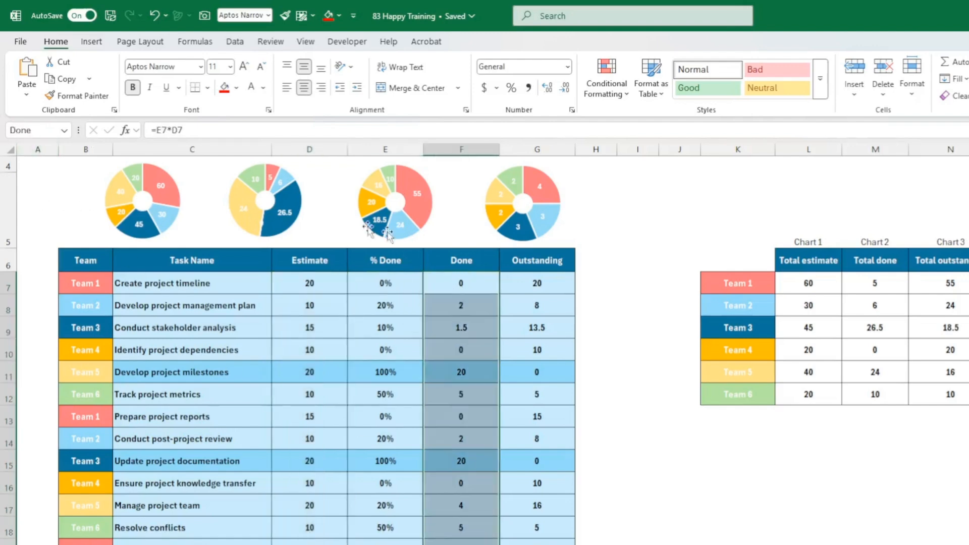
{"action": "left_click", "coordinate": [536, 283]}
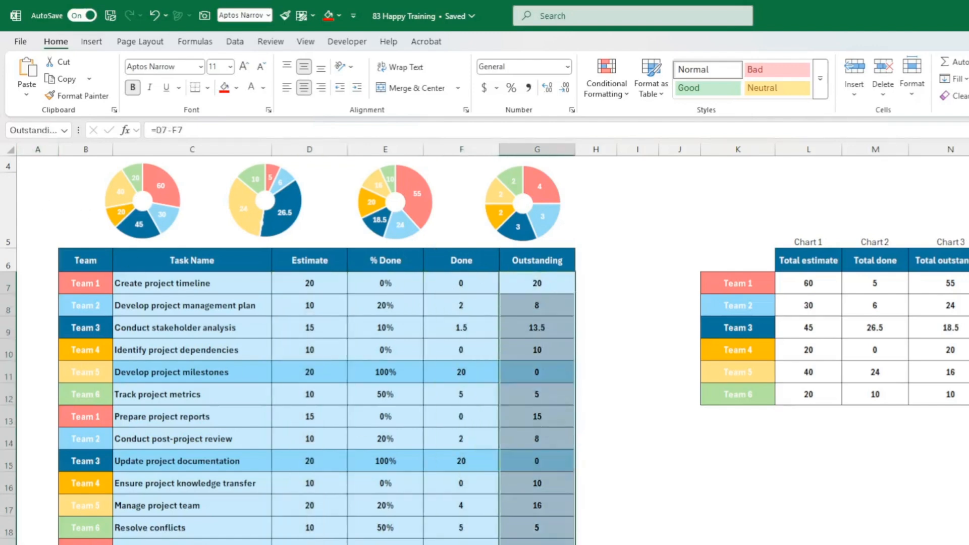
{"action": "scroll", "scroll_direction": "right", "scroll_amount": 3}
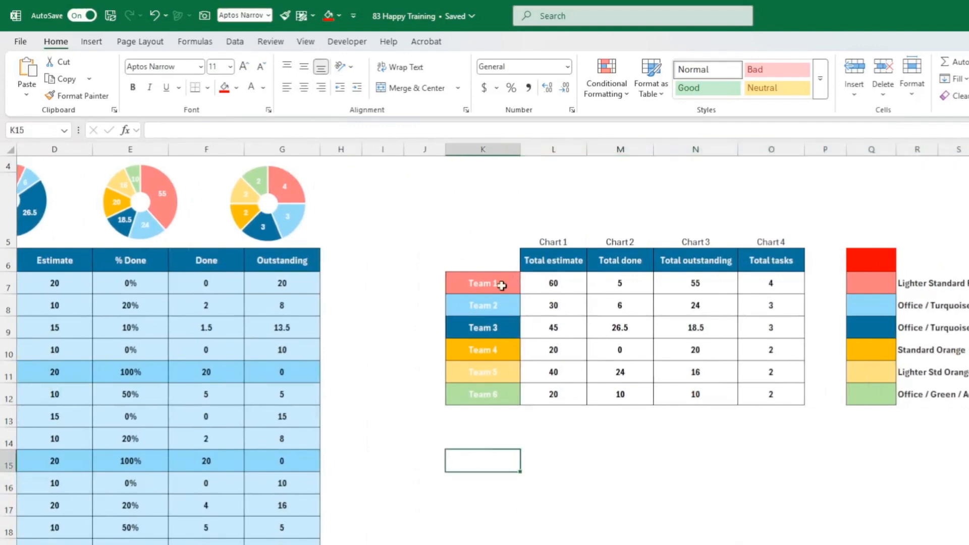
{"action": "left_click", "coordinate": [482, 283]}
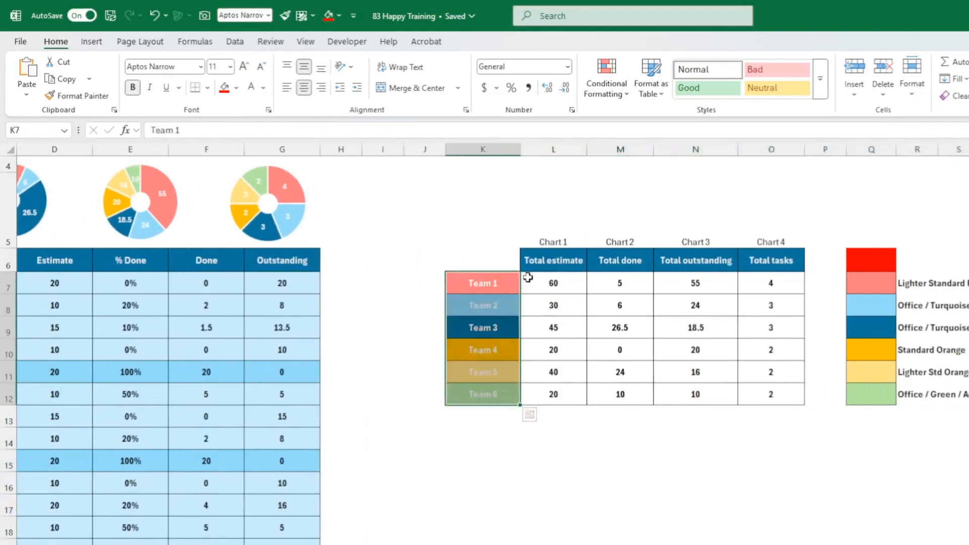
{"action": "left_click", "coordinate": [552, 282]}
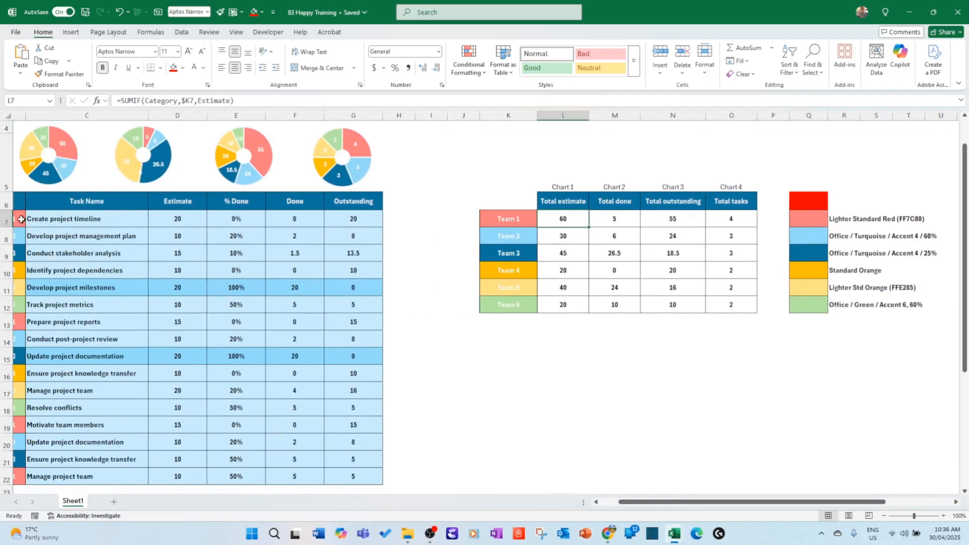
{"action": "mouse_move", "coordinate": [492, 216]}
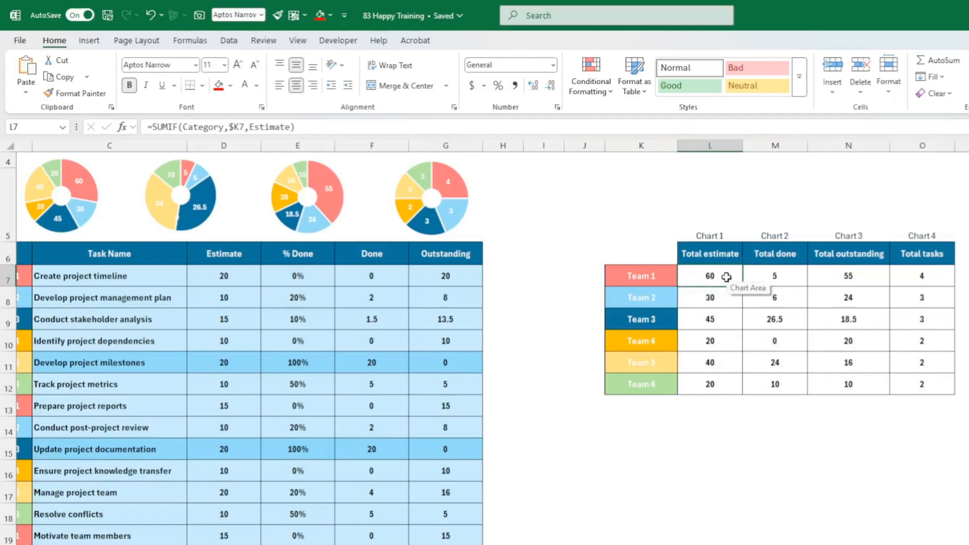
{"action": "mouse_move", "coordinate": [717, 276]}
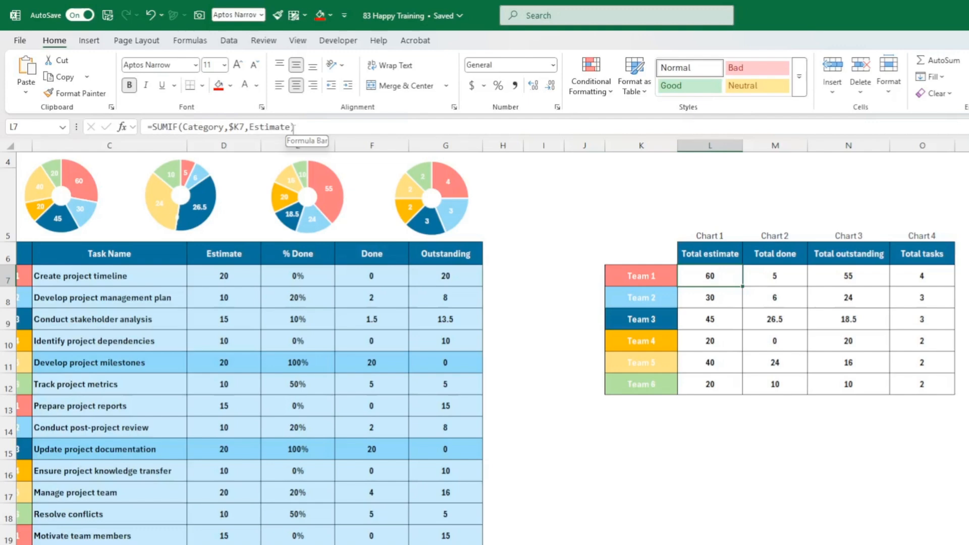
{"action": "left_click", "coordinate": [223, 275]}
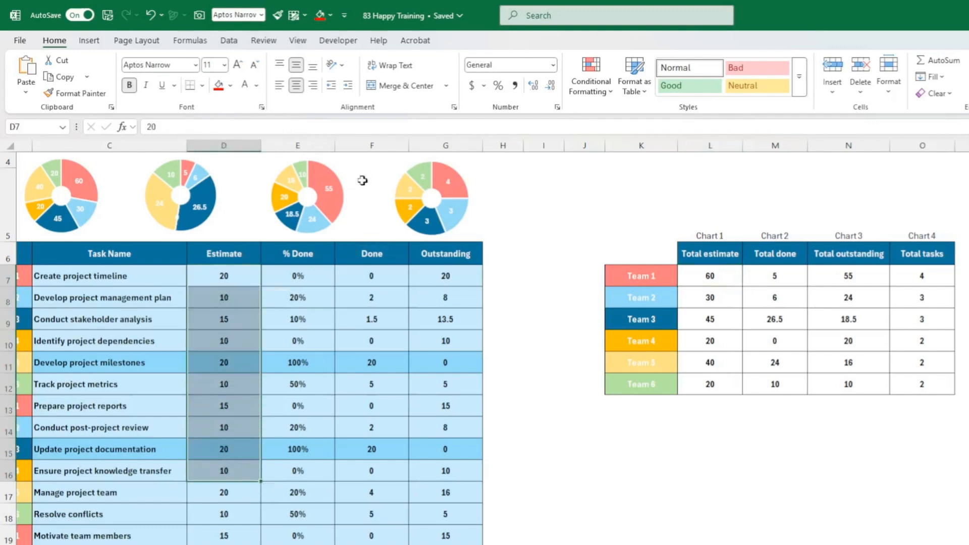
{"action": "left_click", "coordinate": [773, 276]}
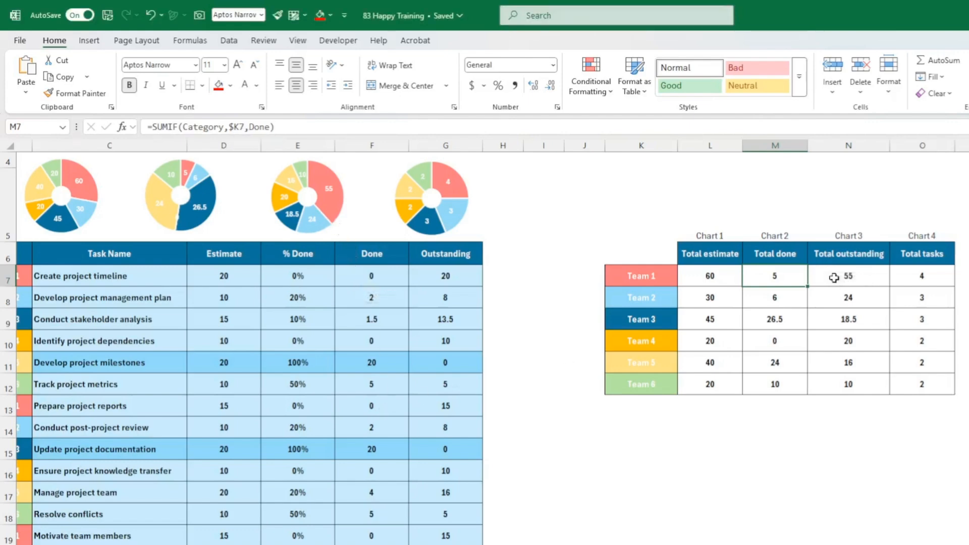
{"action": "left_click", "coordinate": [847, 276]}
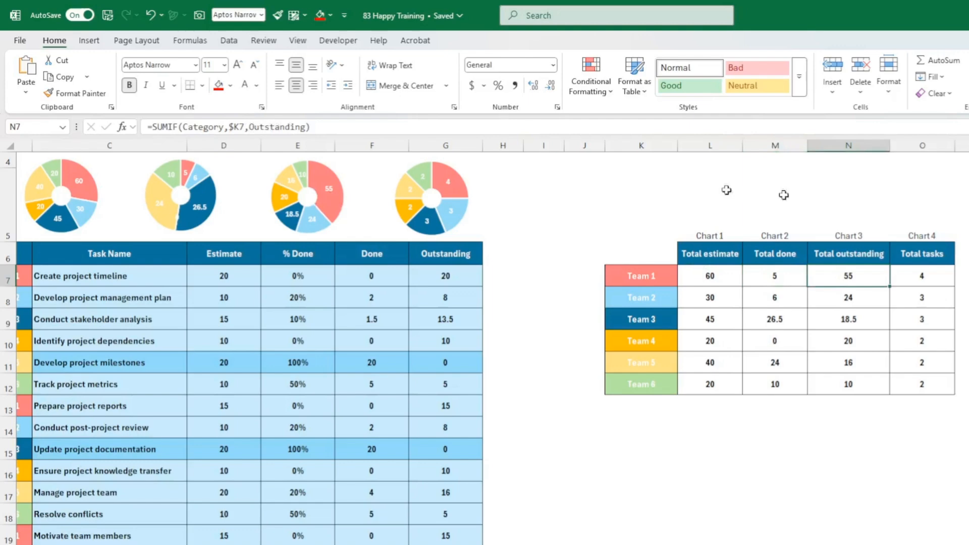
{"action": "left_click", "coordinate": [848, 383]}
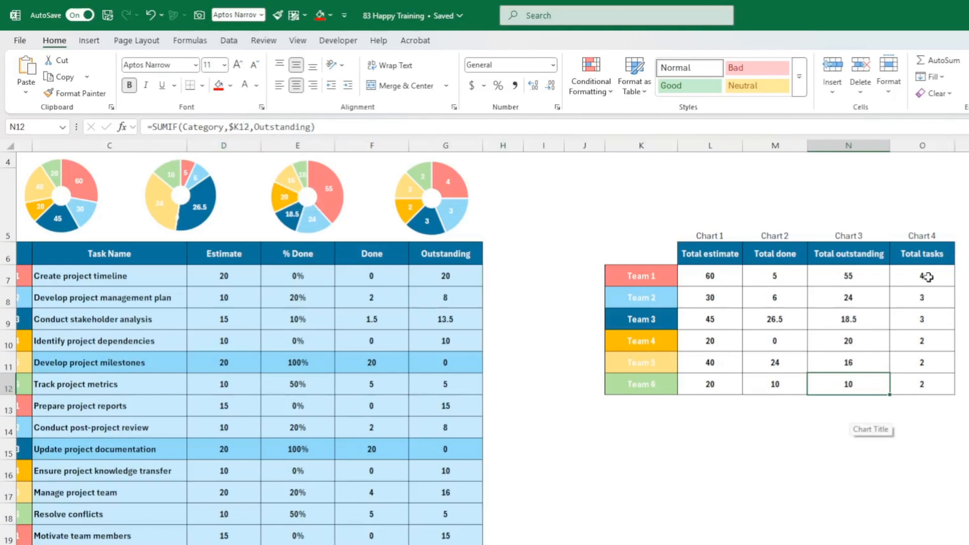
{"action": "left_click", "coordinate": [922, 253]}
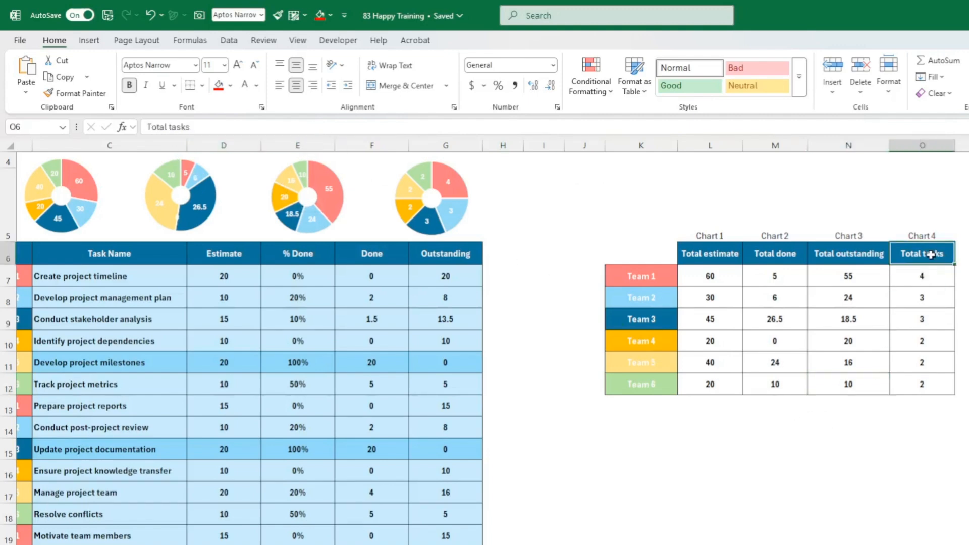
{"action": "left_click", "coordinate": [921, 276]}
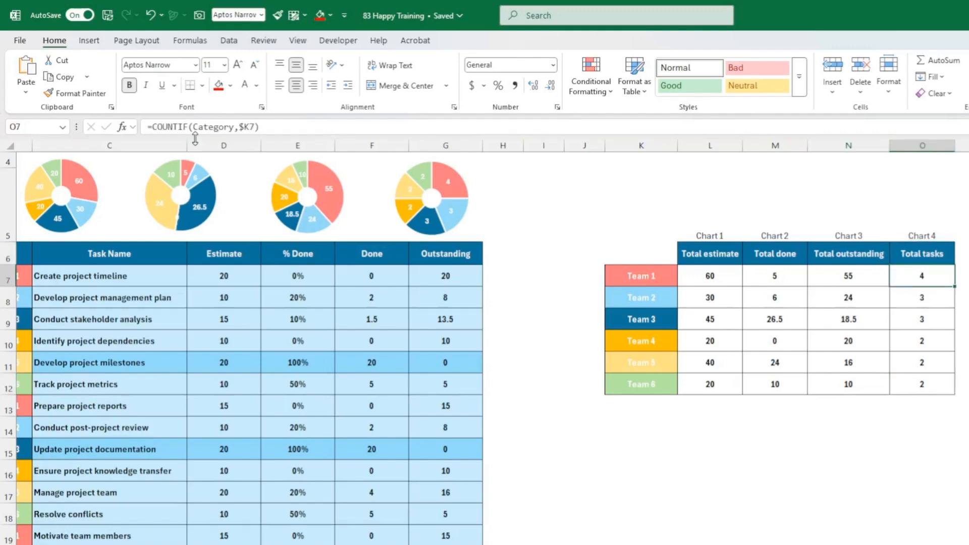
{"action": "mouse_move", "coordinate": [222, 131]}
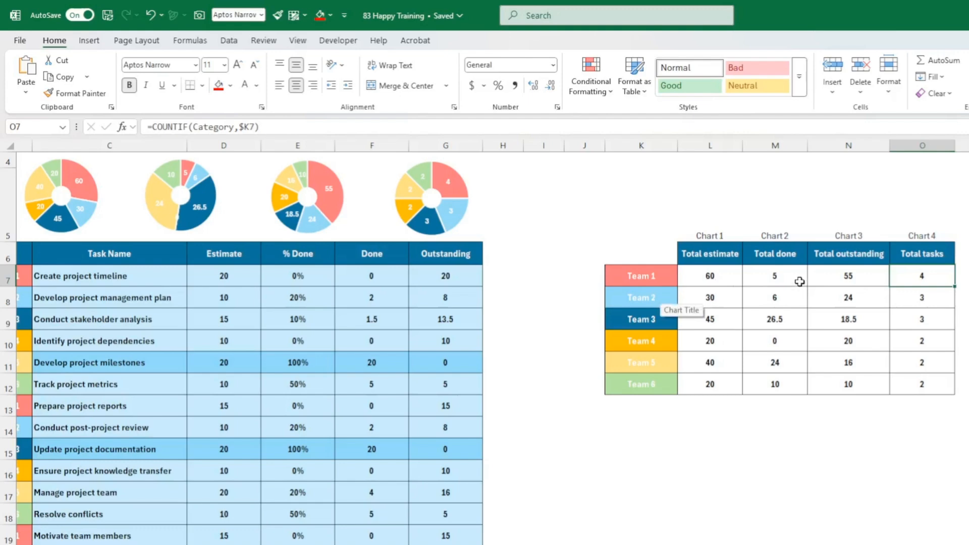
{"action": "mouse_move", "coordinate": [777, 272]}
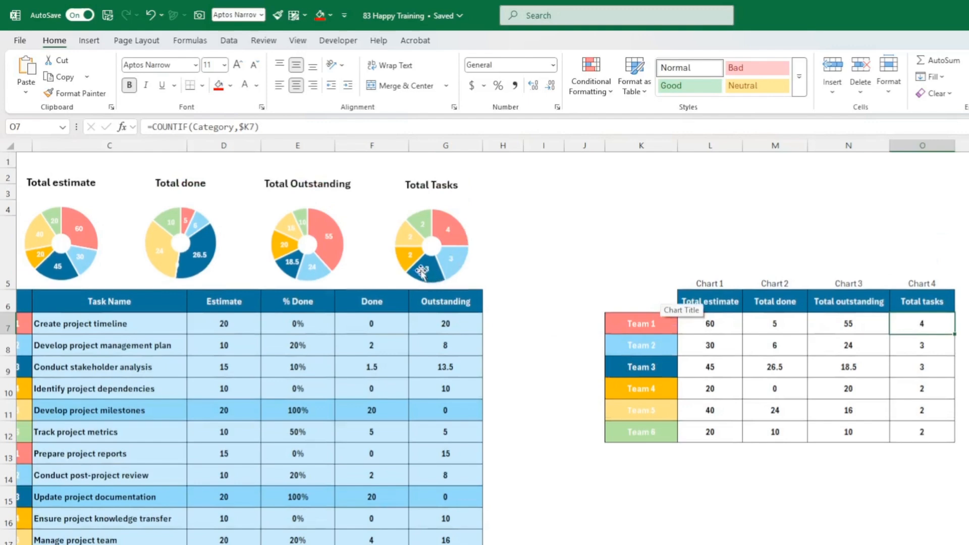
{"action": "mouse_move", "coordinate": [458, 221]}
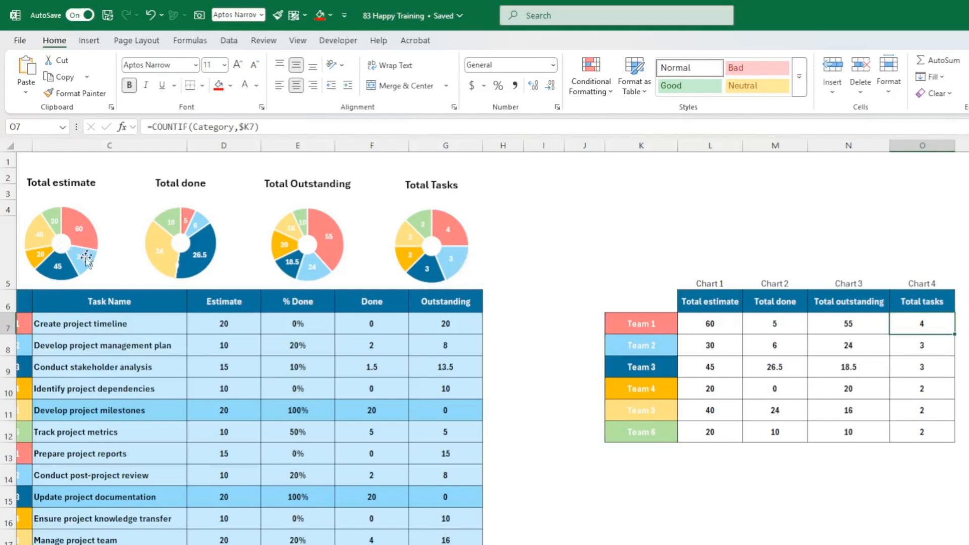
{"action": "mouse_move", "coordinate": [448, 216]}
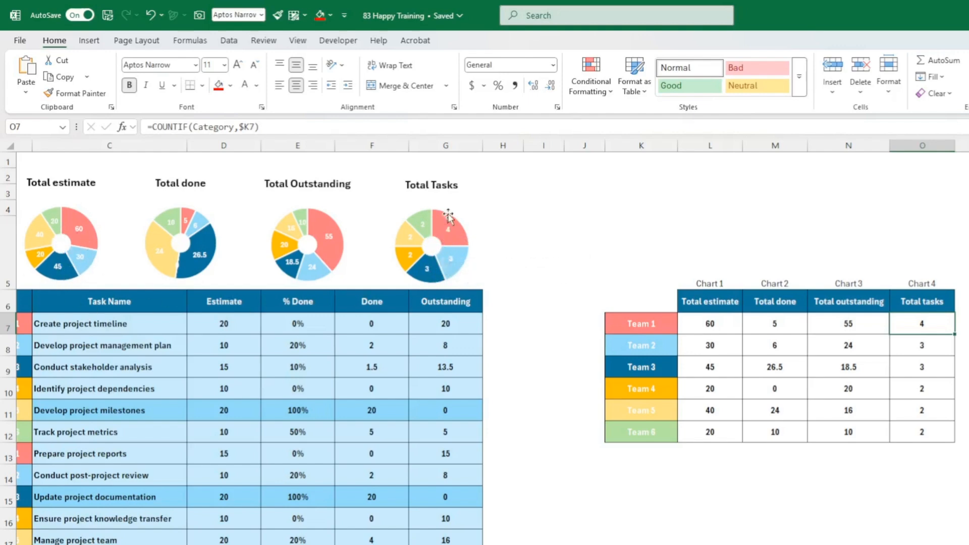
{"action": "mouse_move", "coordinate": [81, 241]}
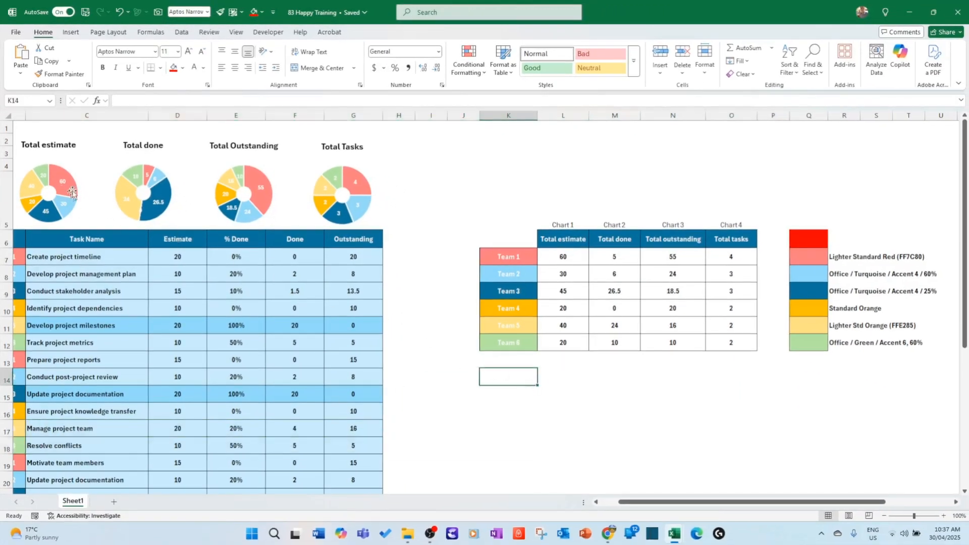
{"action": "mouse_move", "coordinate": [399, 353]}
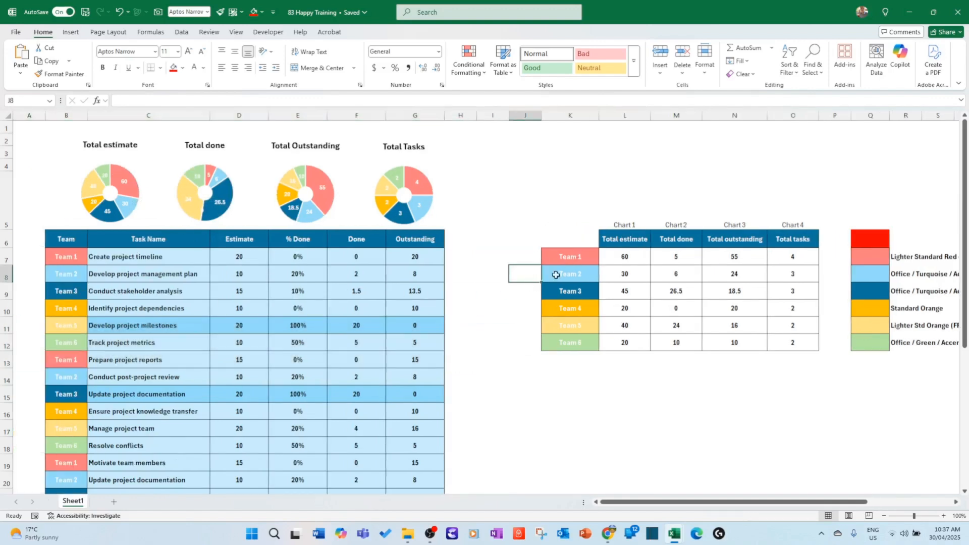
- Select the summary table's team names and Total estimate values K6:L12 to chart
{"action": "left_click", "coordinate": [569, 256]}
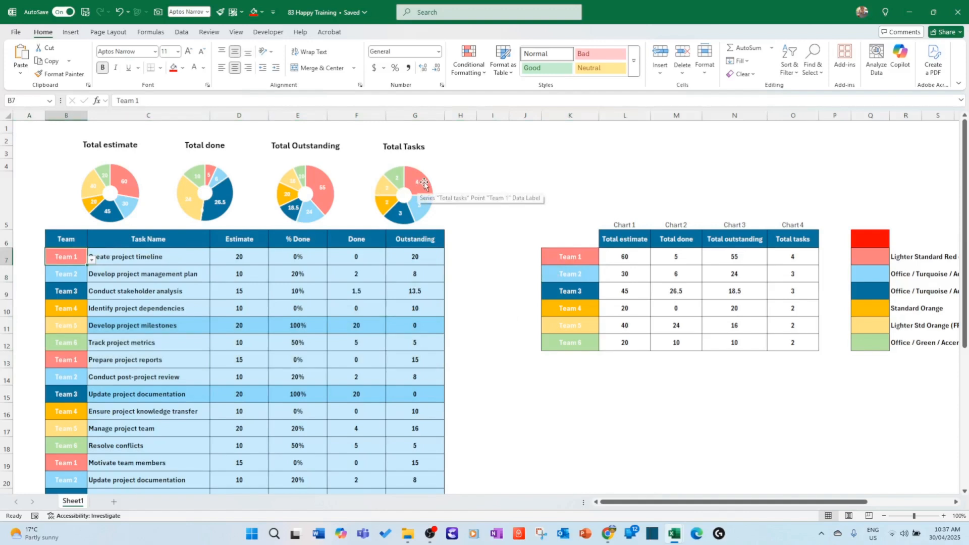
{"action": "left_click", "coordinate": [569, 241]}
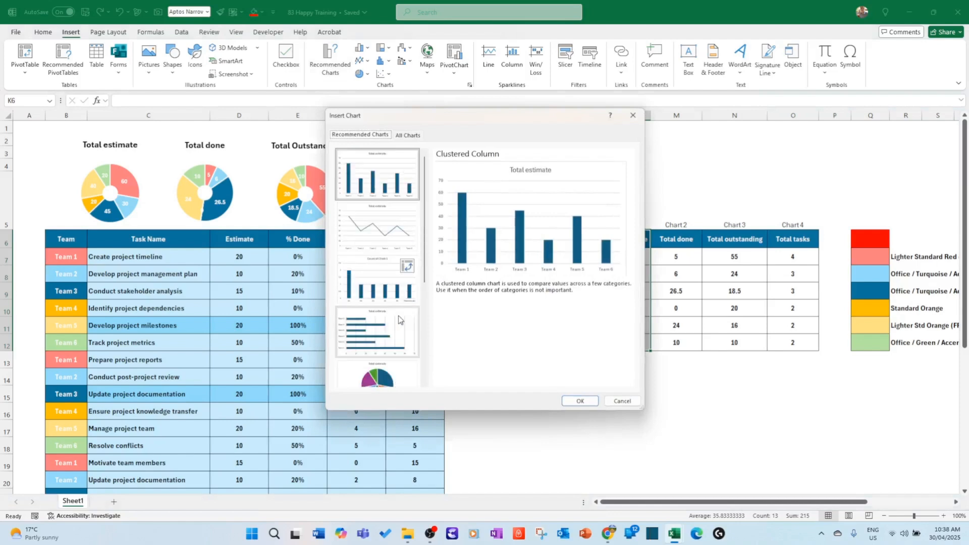
- Insert a Doughnut chart of Total estimate by team from All Charts > Pie, without a legend
{"action": "left_click", "coordinate": [407, 134]}
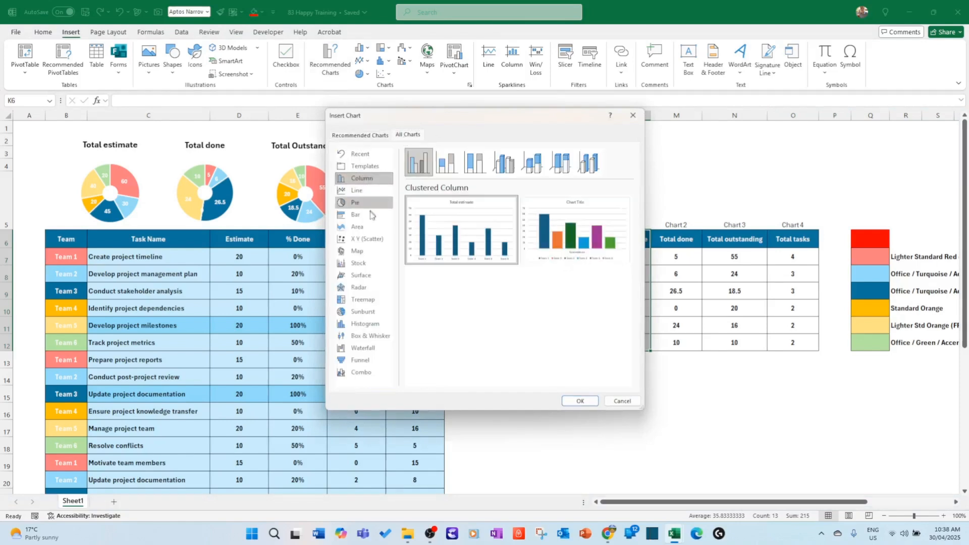
{"action": "left_click", "coordinate": [356, 201]}
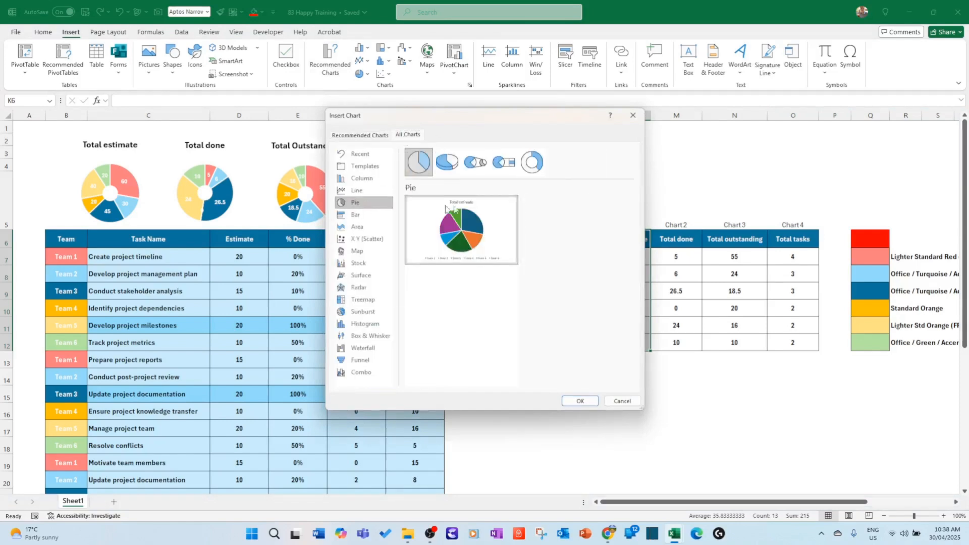
{"action": "mouse_move", "coordinate": [529, 162]}
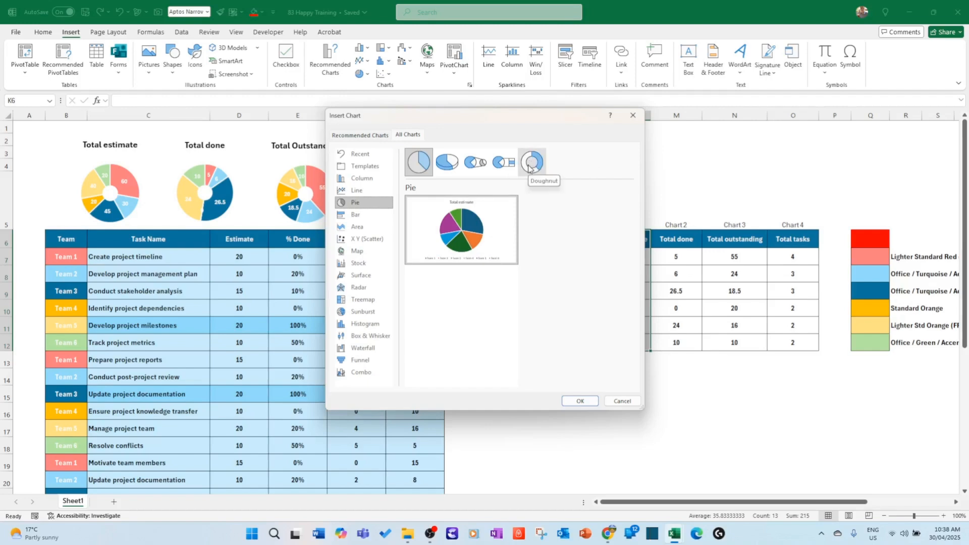
{"action": "left_click", "coordinate": [578, 400]}
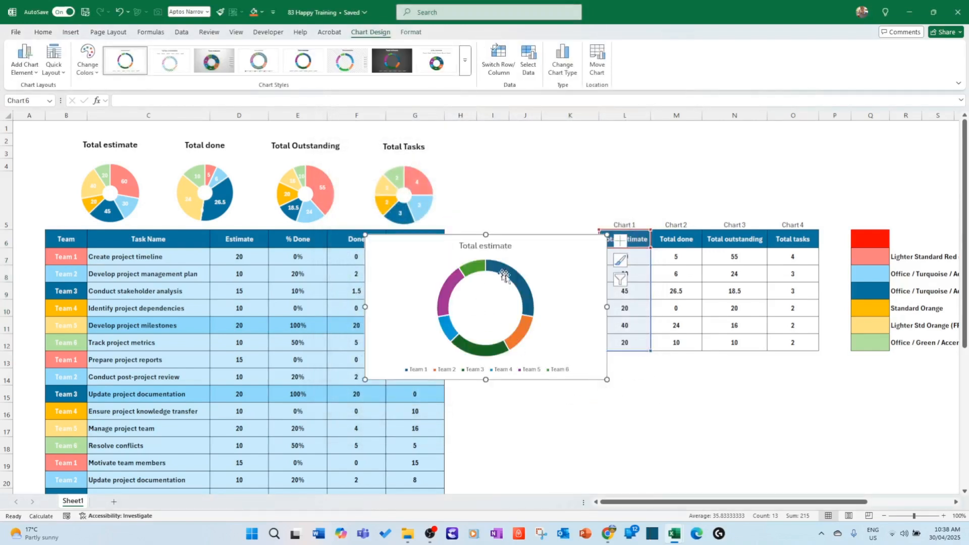
{"action": "mouse_move", "coordinate": [615, 393]}
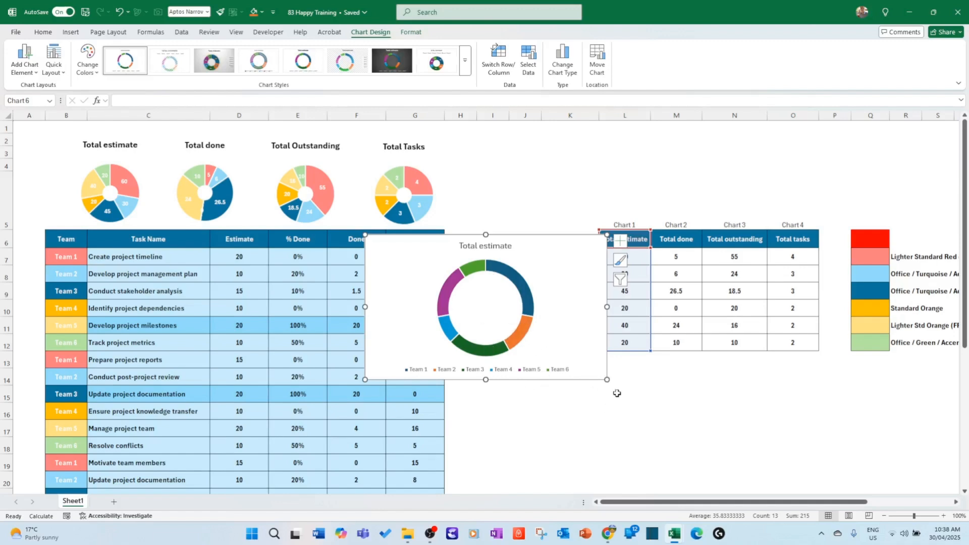
{"action": "mouse_move", "coordinate": [535, 371]}
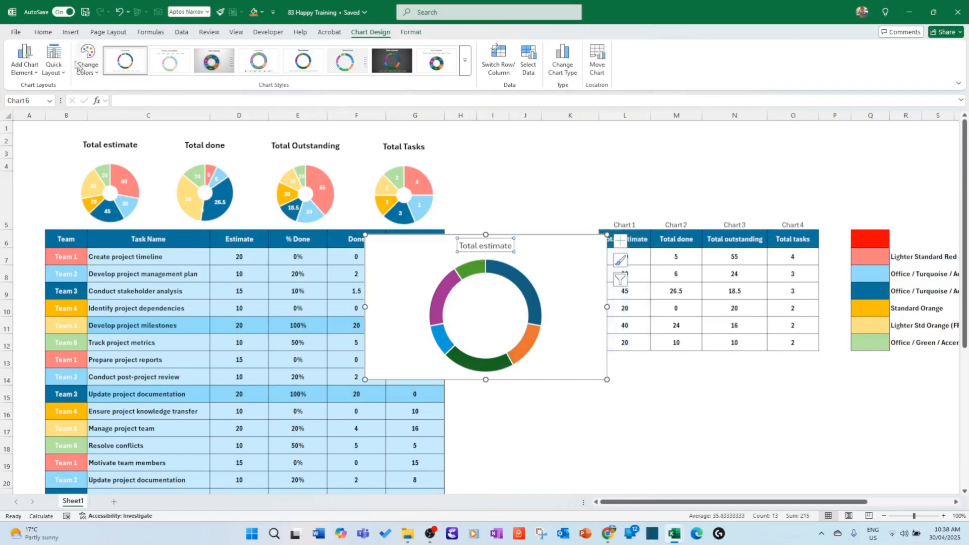
{"action": "left_click", "coordinate": [42, 31]}
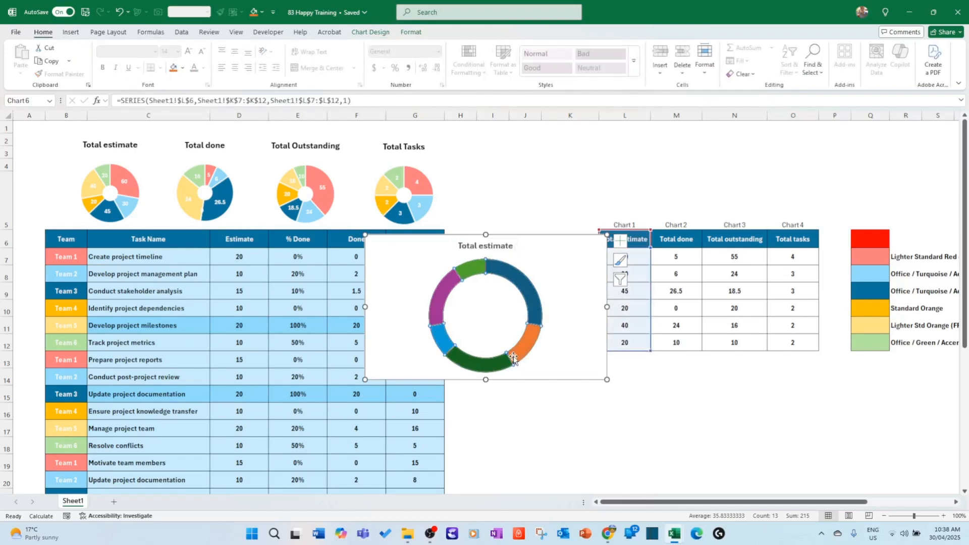
- Set the Total estimate donut's hole size to 25% in Format Data Series
{"action": "right_click", "coordinate": [513, 358]}
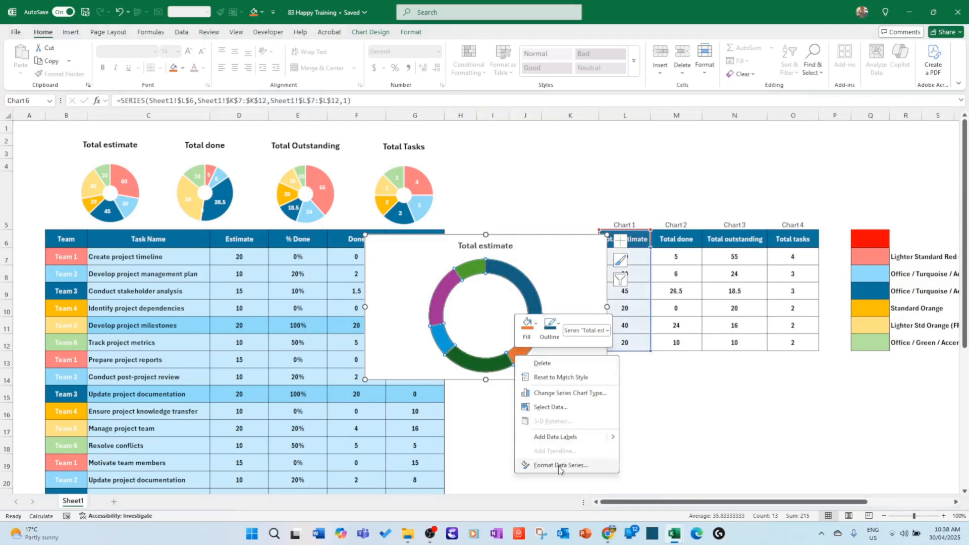
{"action": "left_click", "coordinate": [561, 465]}
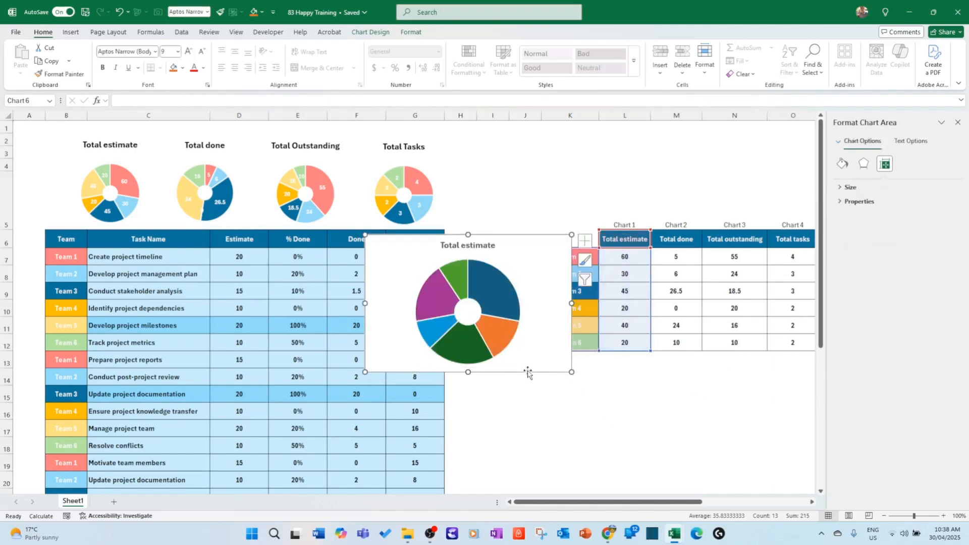
{"action": "left_click", "coordinate": [569, 411]}
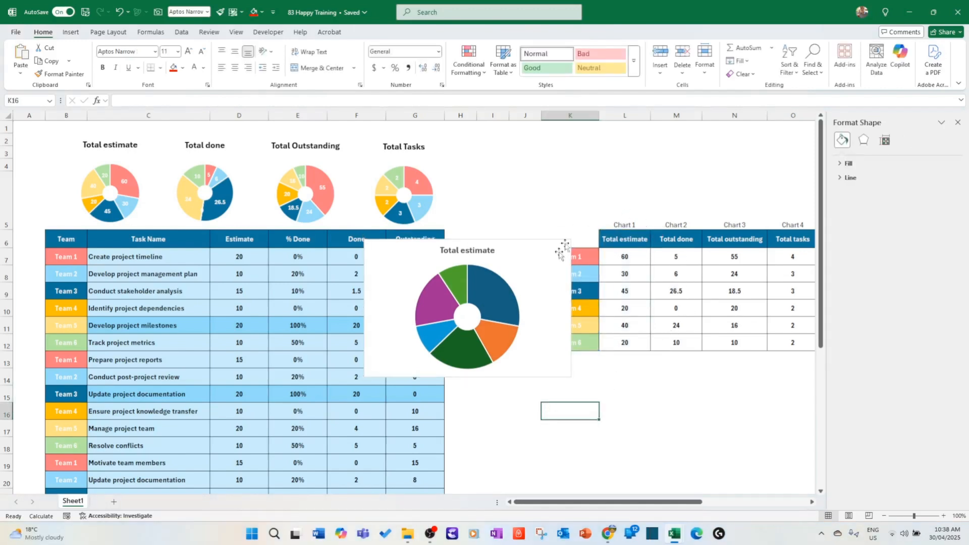
{"action": "left_click", "coordinate": [497, 295]}
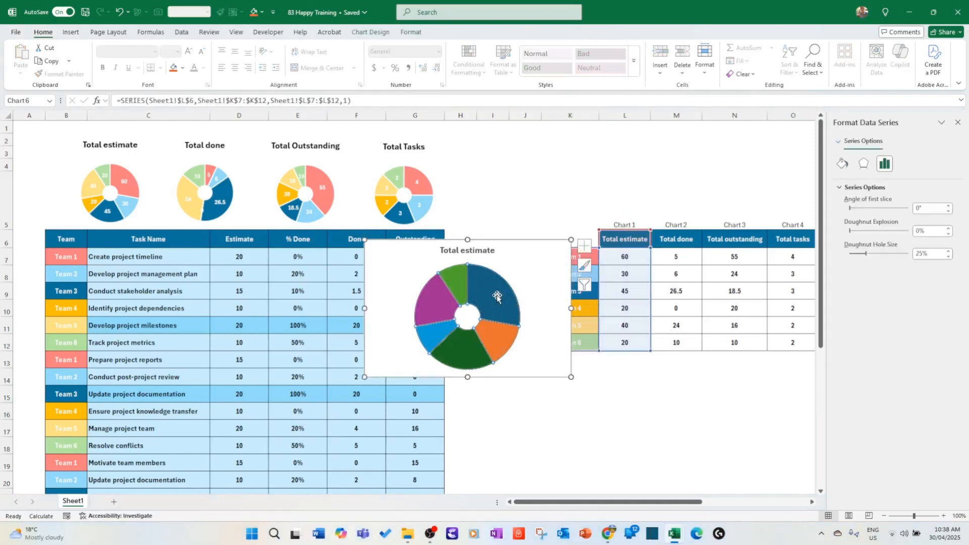
- Recolour the slices to the team colours: Team 1 pink, Team 2 light blue, Team 3 dark blue, through Team 6
{"action": "left_click", "coordinate": [499, 295]}
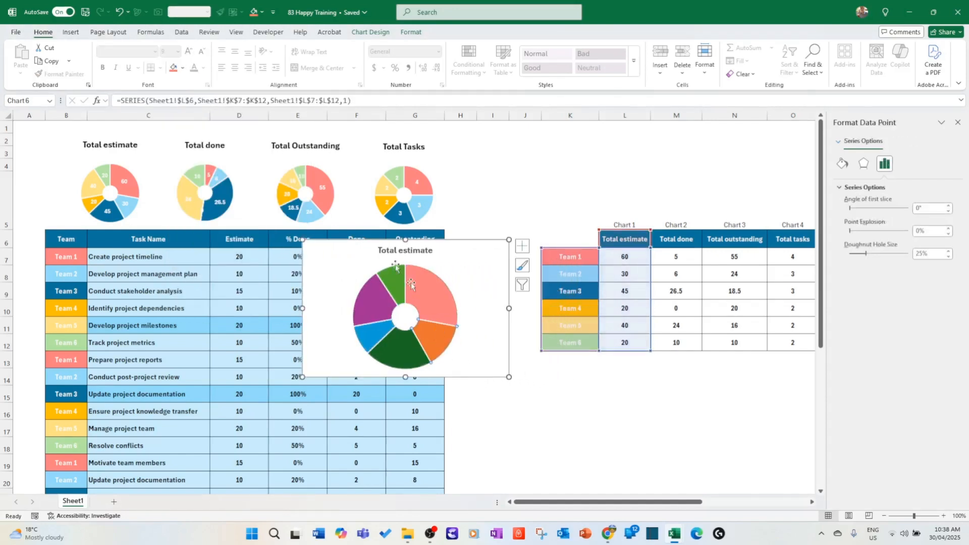
{"action": "left_click", "coordinate": [184, 68]}
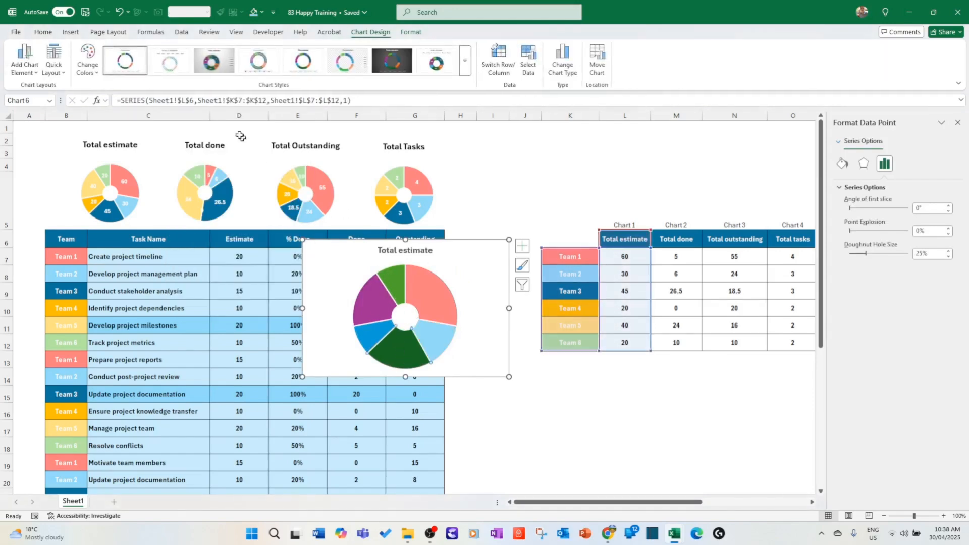
{"action": "left_click", "coordinate": [43, 32]}
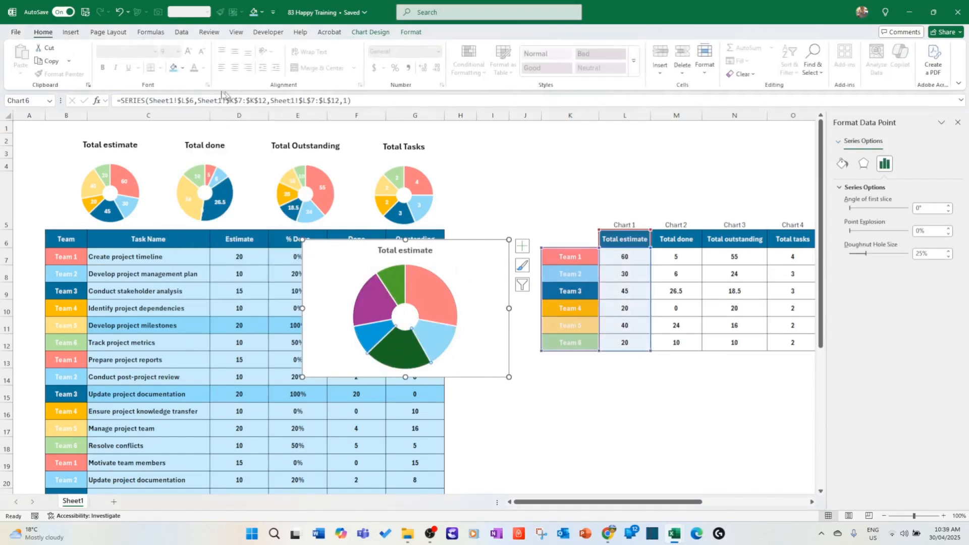
{"action": "left_click", "coordinate": [184, 68]}
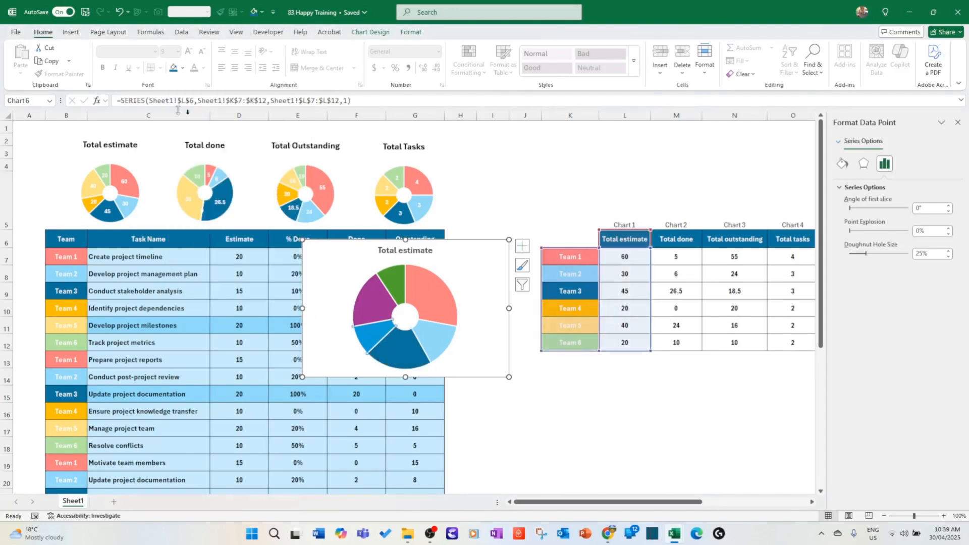
{"action": "left_click", "coordinate": [183, 67]}
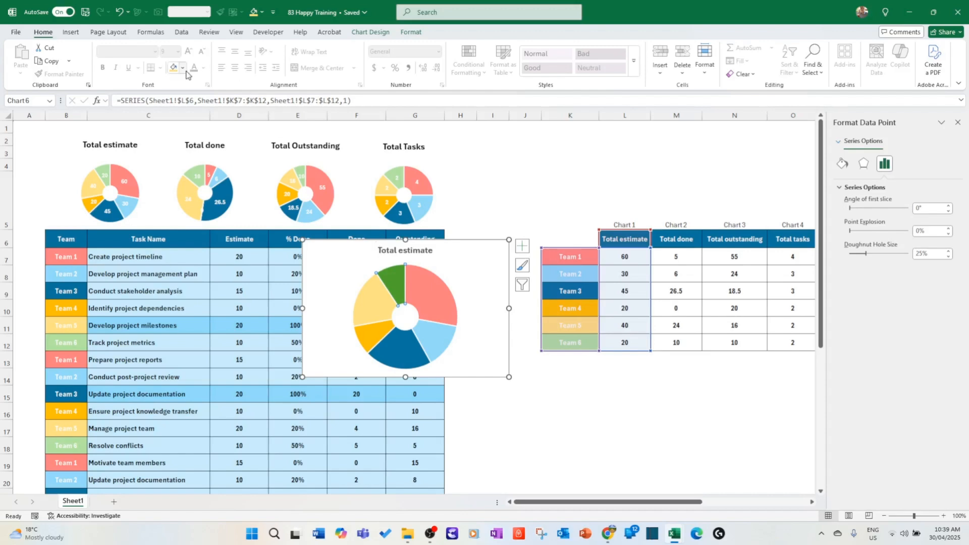
{"action": "left_click", "coordinate": [183, 67]}
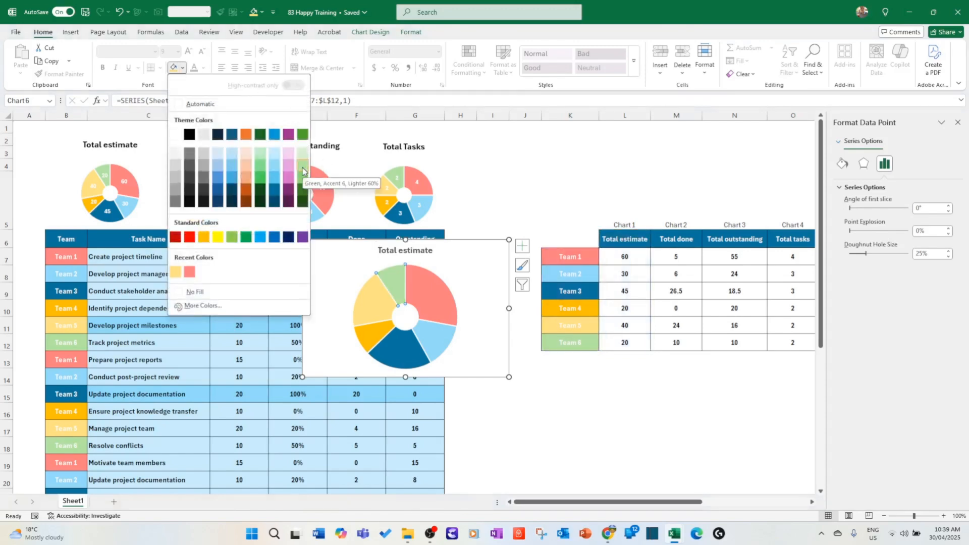
{"action": "mouse_move", "coordinate": [302, 182]}
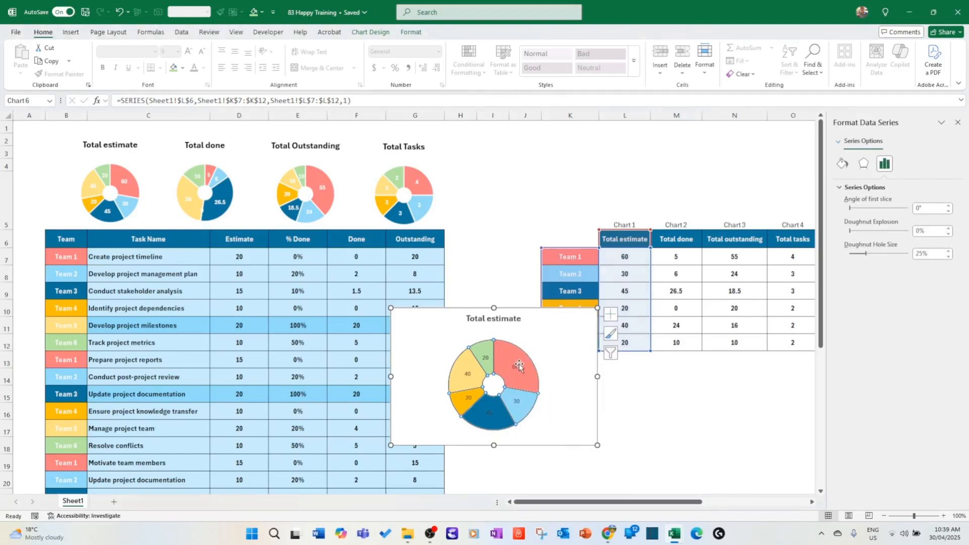
- Make the data labels bold and coloured, showing only Value with Series and Category Name off
{"action": "left_click", "coordinate": [204, 68]}
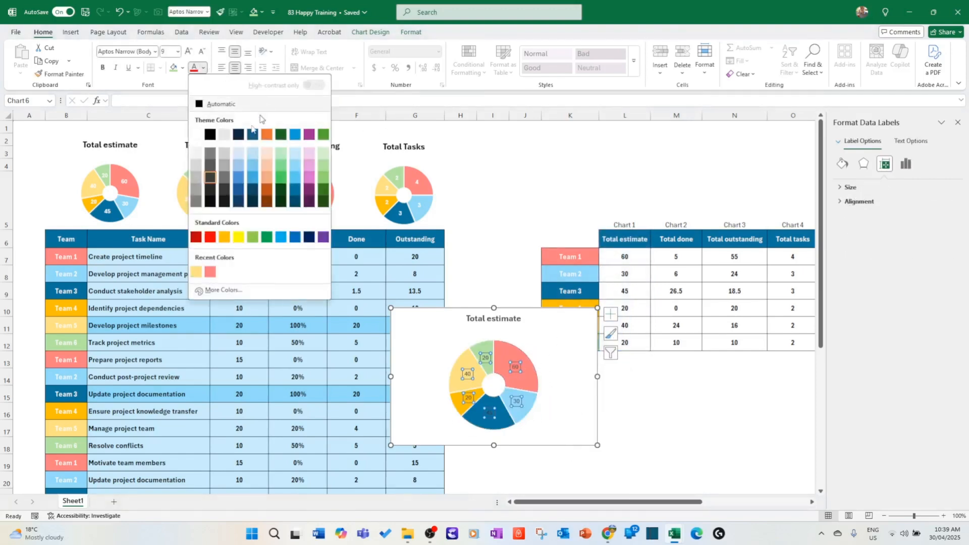
{"action": "mouse_move", "coordinate": [197, 155]}
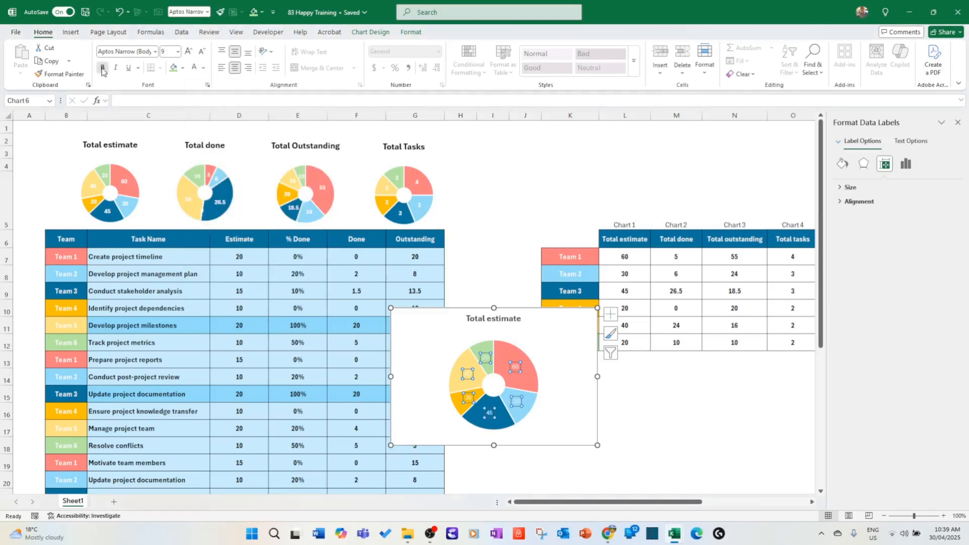
{"action": "left_click", "coordinate": [102, 68]}
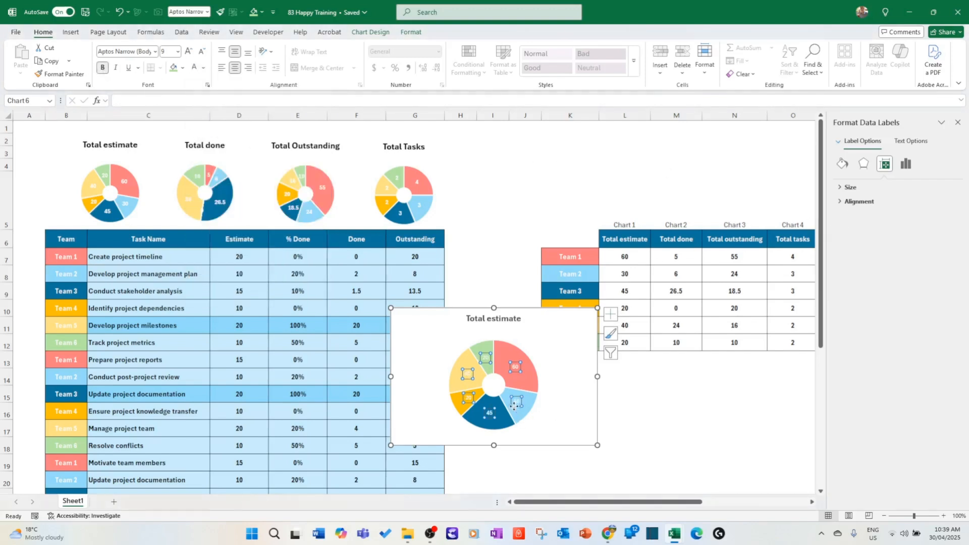
{"action": "right_click", "coordinate": [514, 406]}
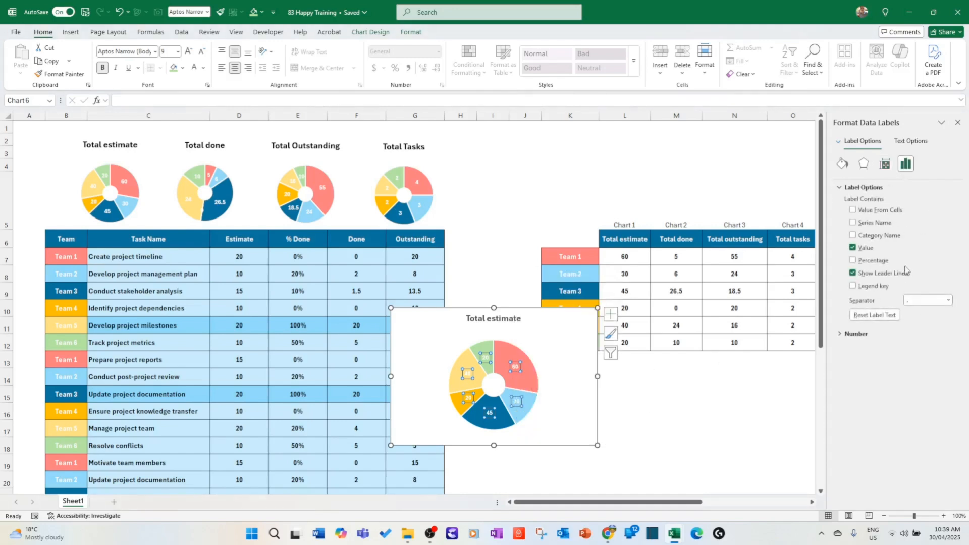
{"action": "left_click", "coordinate": [852, 222]}
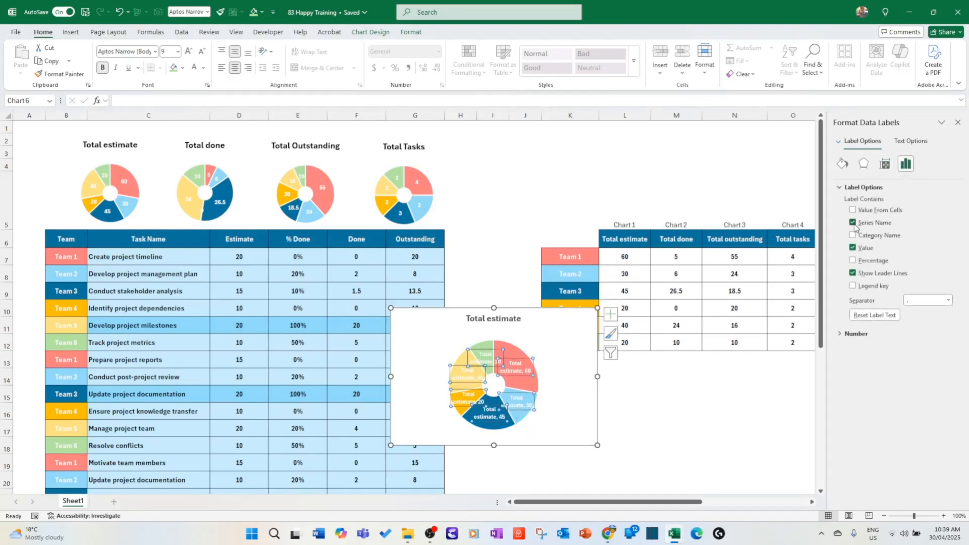
{"action": "left_click", "coordinate": [853, 222]}
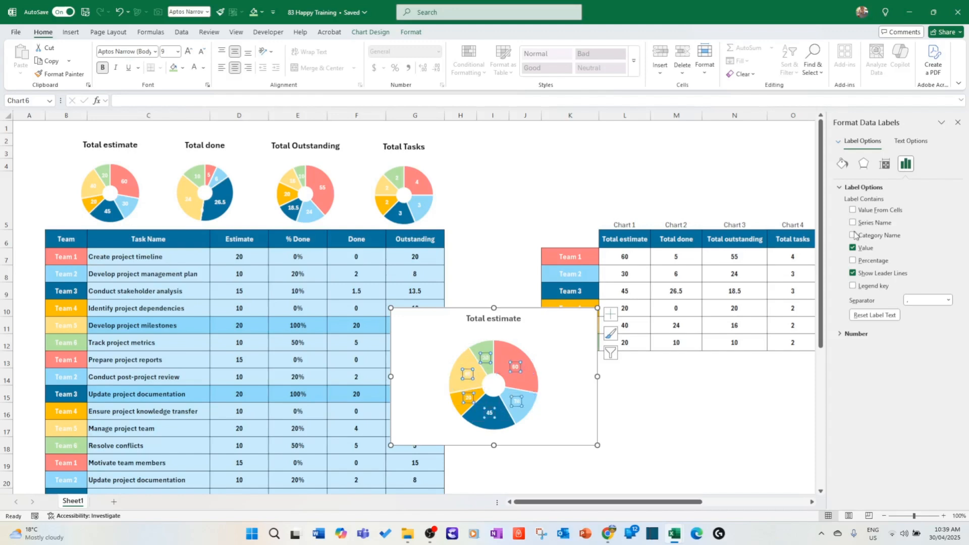
{"action": "left_click", "coordinate": [852, 235]}
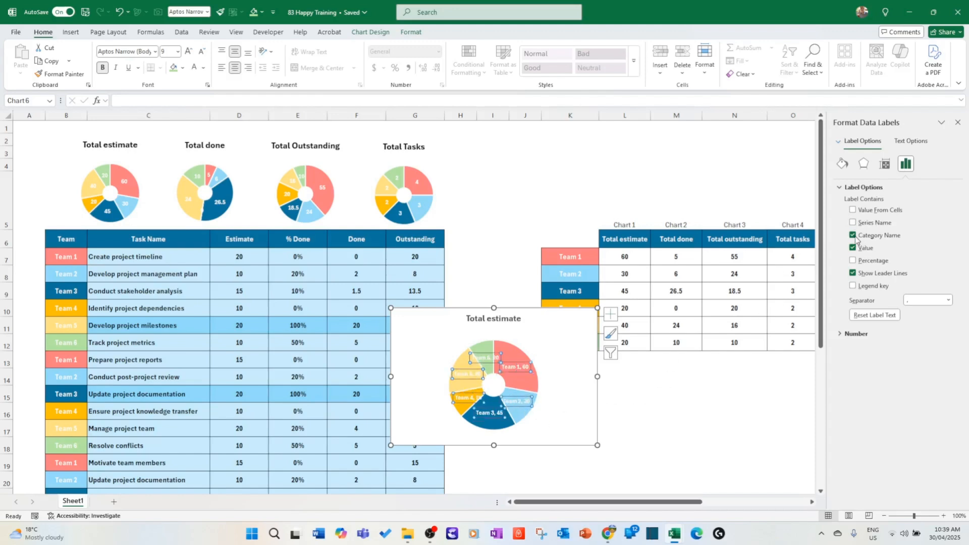
{"action": "left_click", "coordinate": [852, 236]}
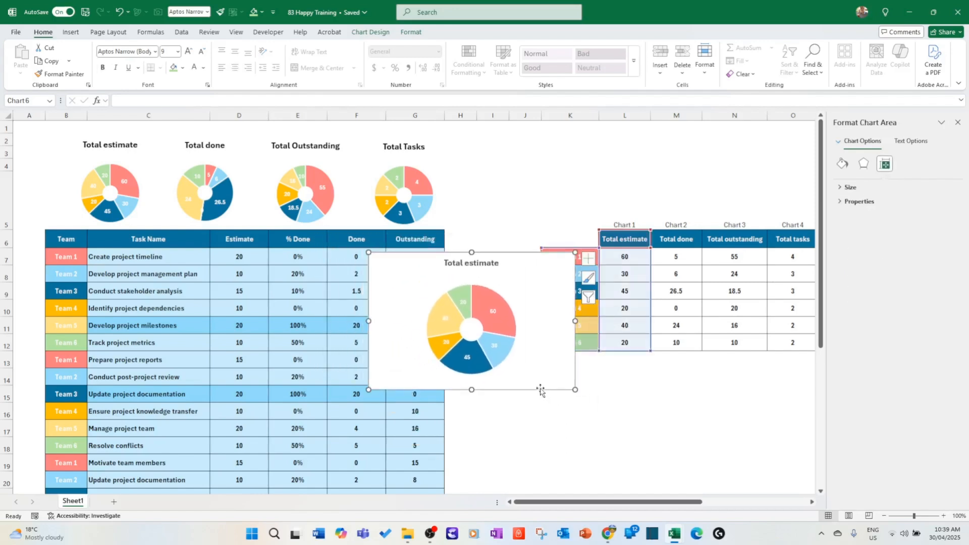
- Copy the Total estimate donut and repoint the copy's series from column L to Total done in column M
{"action": "right_click", "coordinate": [541, 392]}
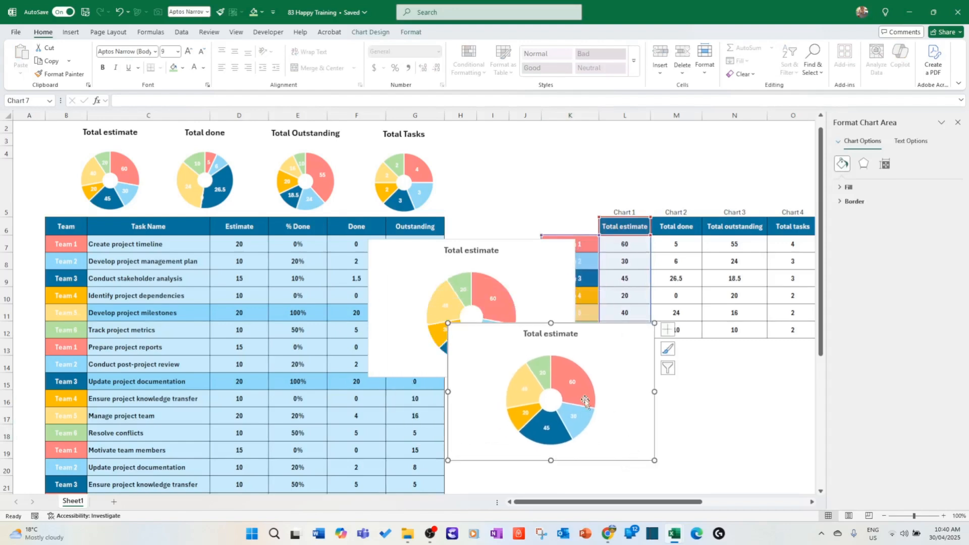
{"action": "left_click", "coordinate": [585, 402]}
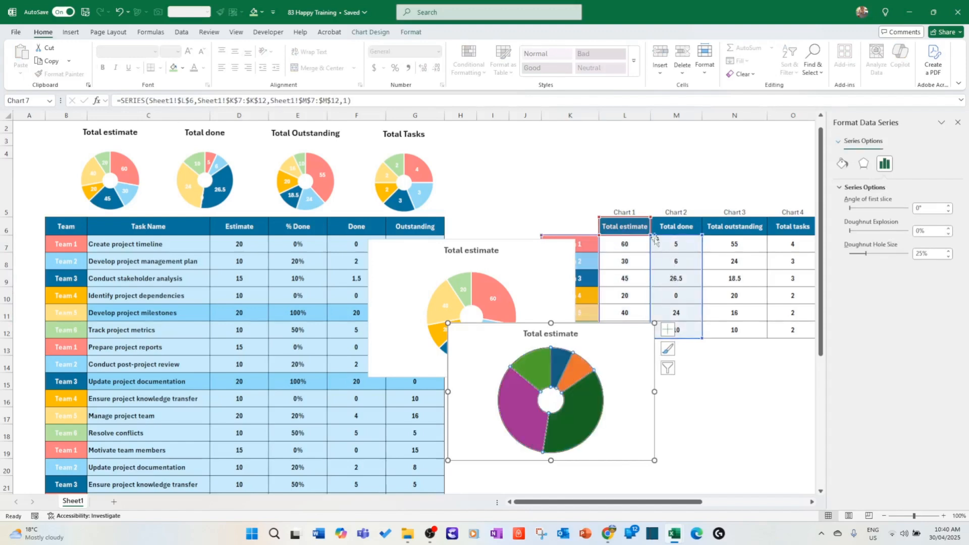
{"action": "left_click", "coordinate": [675, 226]}
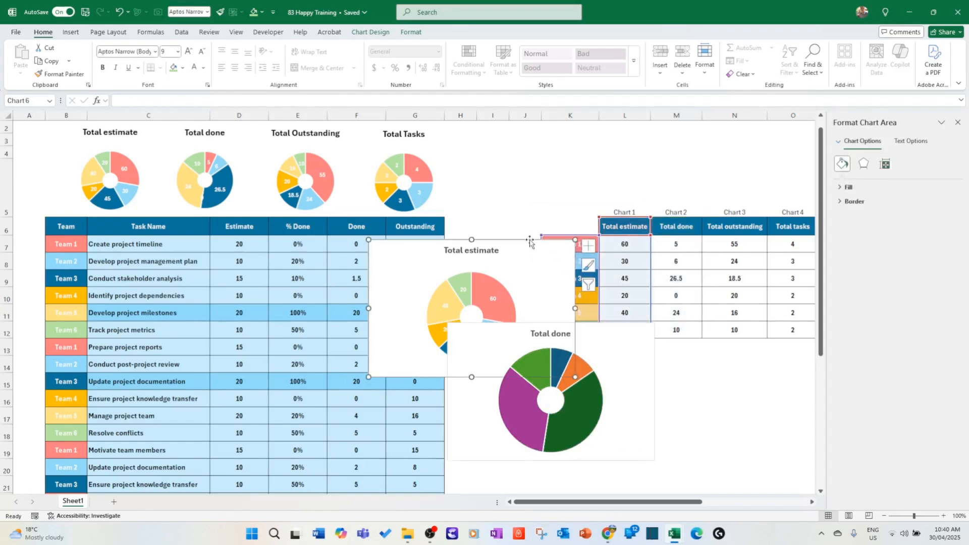
{"action": "right_click", "coordinate": [531, 241]}
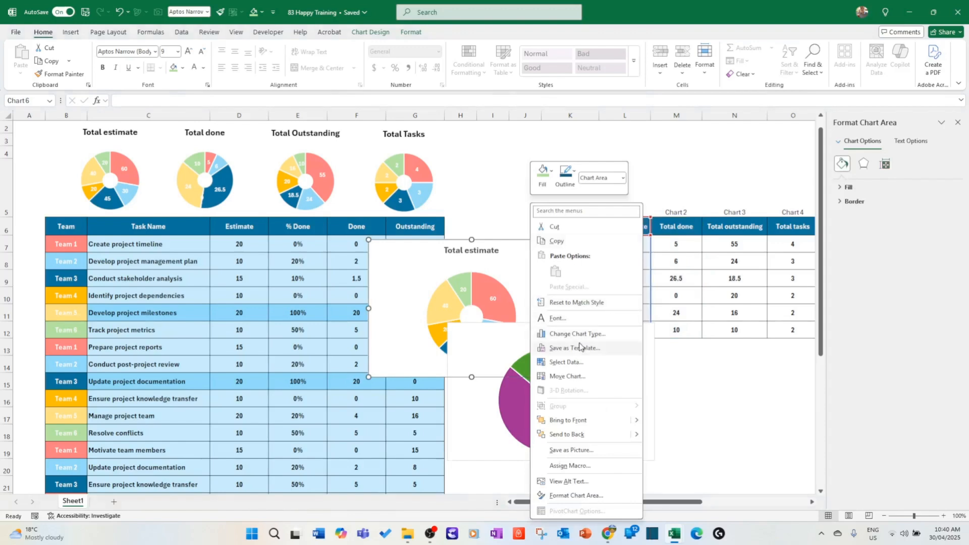
{"action": "left_click", "coordinate": [571, 347]}
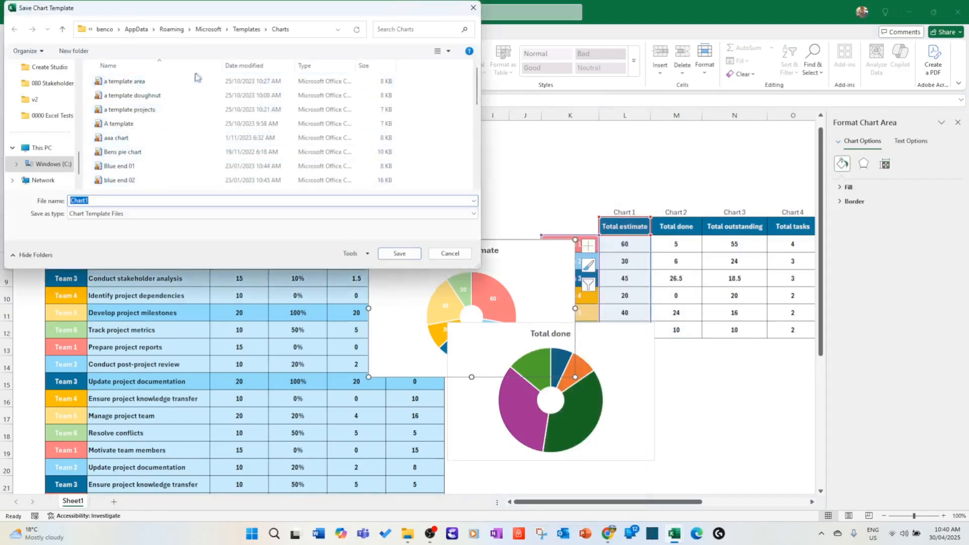
{"action": "left_click", "coordinate": [120, 123]}
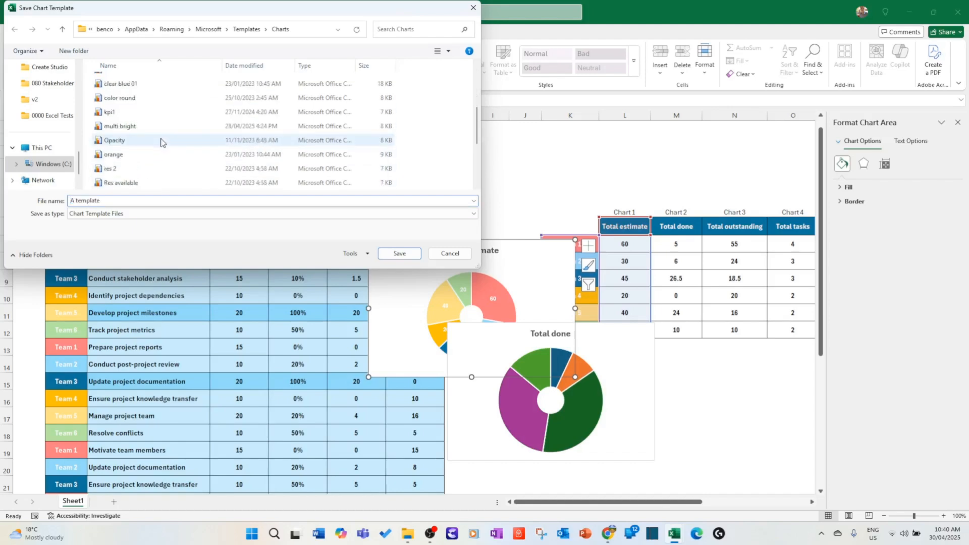
{"action": "scroll", "scroll_direction": "down", "scroll_amount": 3}
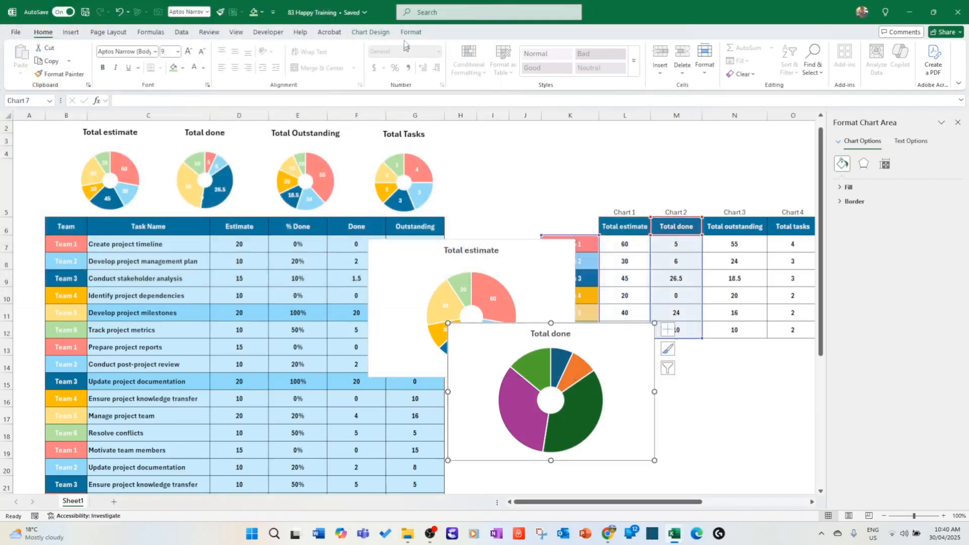
- Apply saved chart Template 123, the team-coloured pie, to the Total done chart
{"action": "left_click", "coordinate": [370, 33]}
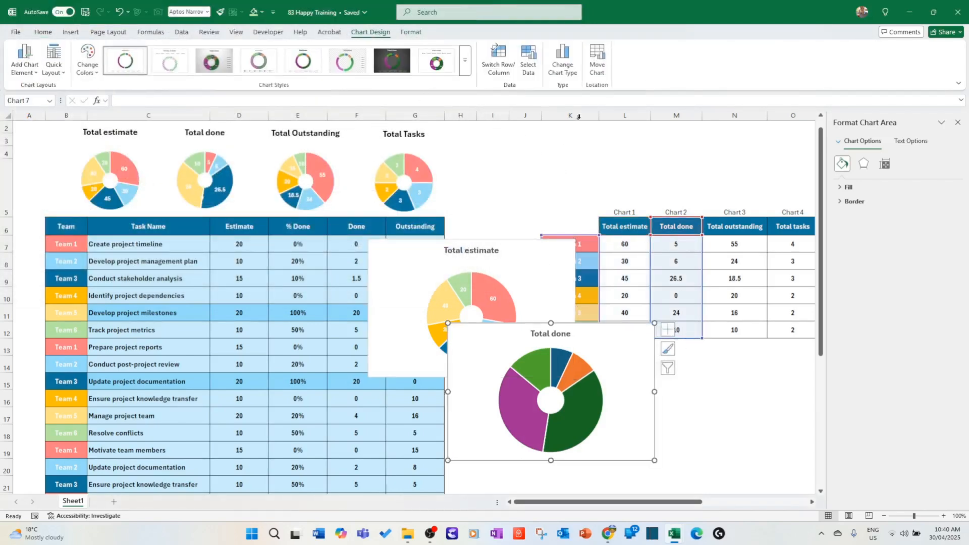
{"action": "left_click", "coordinate": [561, 58]}
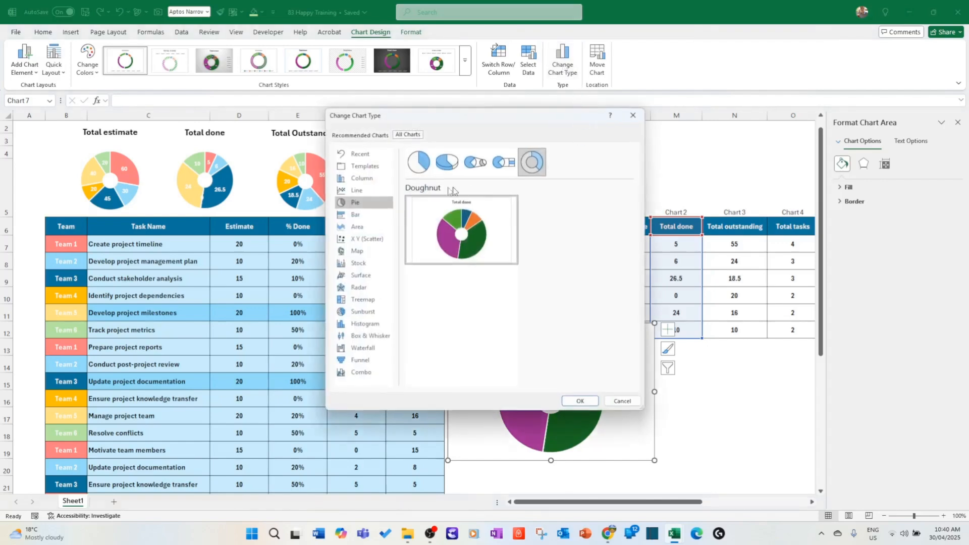
{"action": "left_click", "coordinate": [362, 166]}
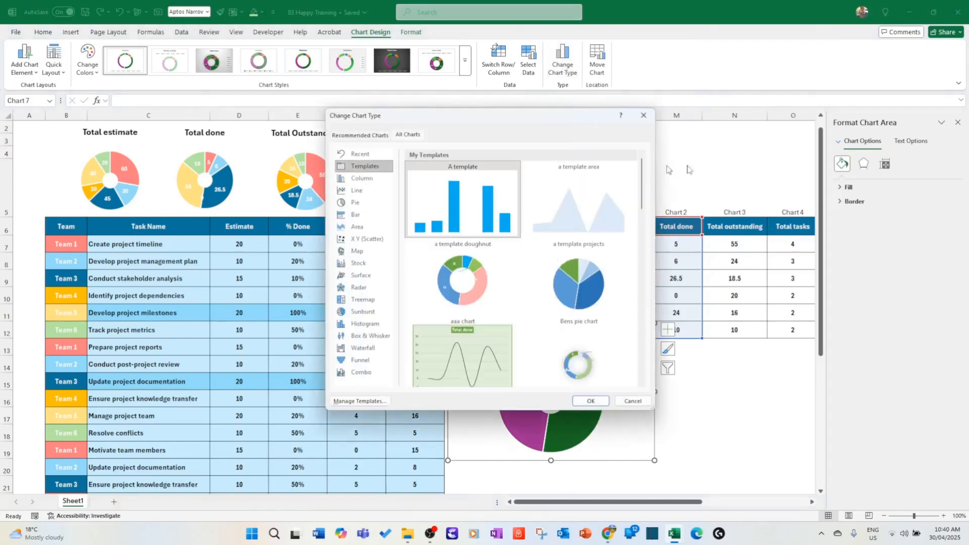
{"action": "scroll", "scroll_direction": "down", "scroll_amount": 3}
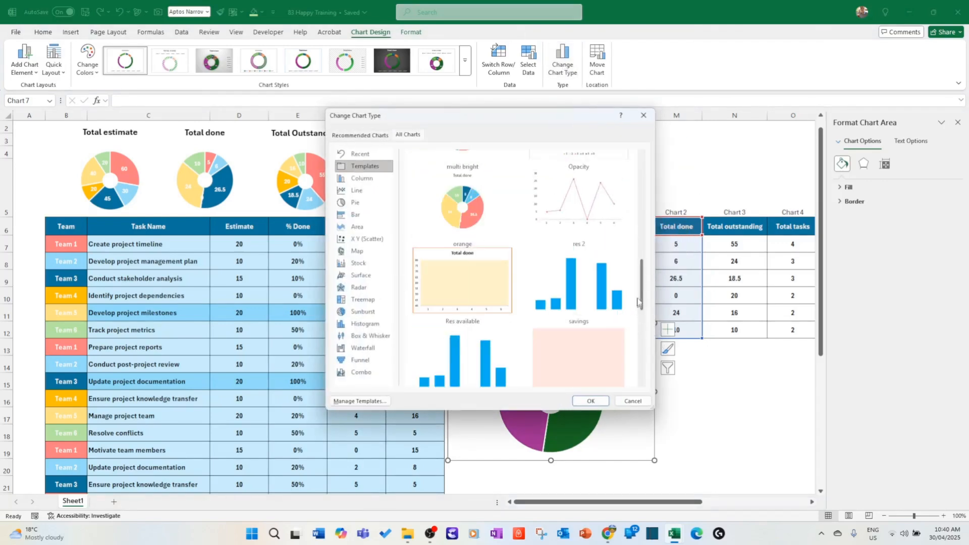
{"action": "scroll", "scroll_direction": "down", "scroll_amount": 3}
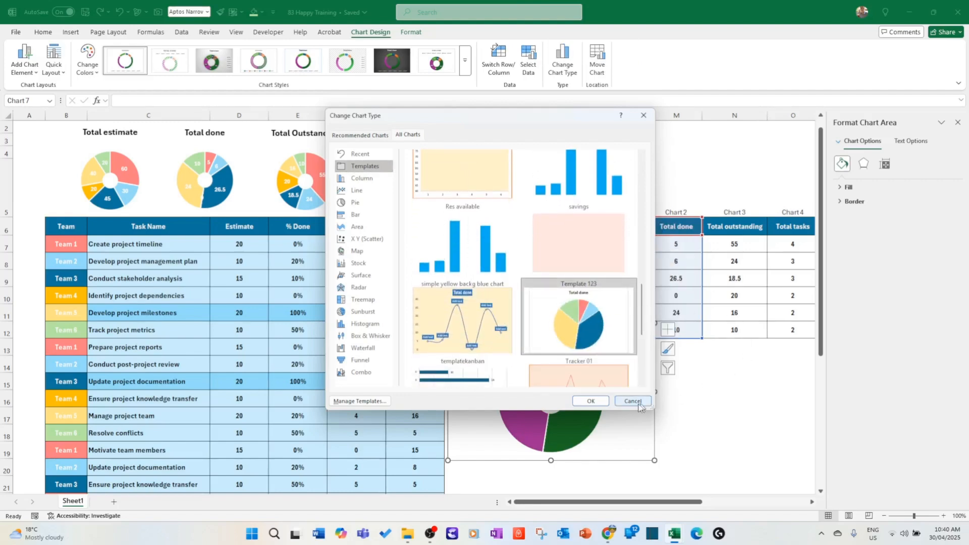
{"action": "left_click", "coordinate": [631, 400]}
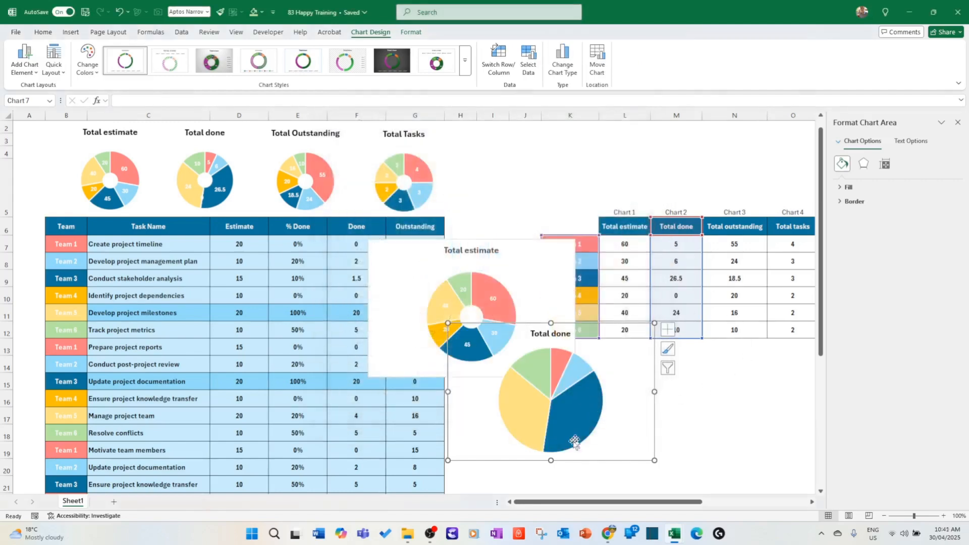
{"action": "mouse_move", "coordinate": [615, 463]}
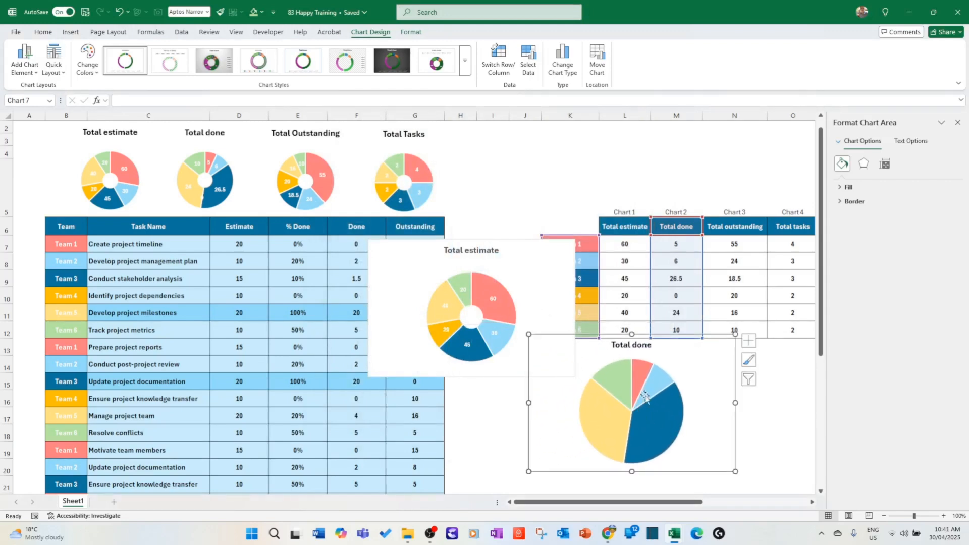
{"action": "mouse_move", "coordinate": [633, 399]}
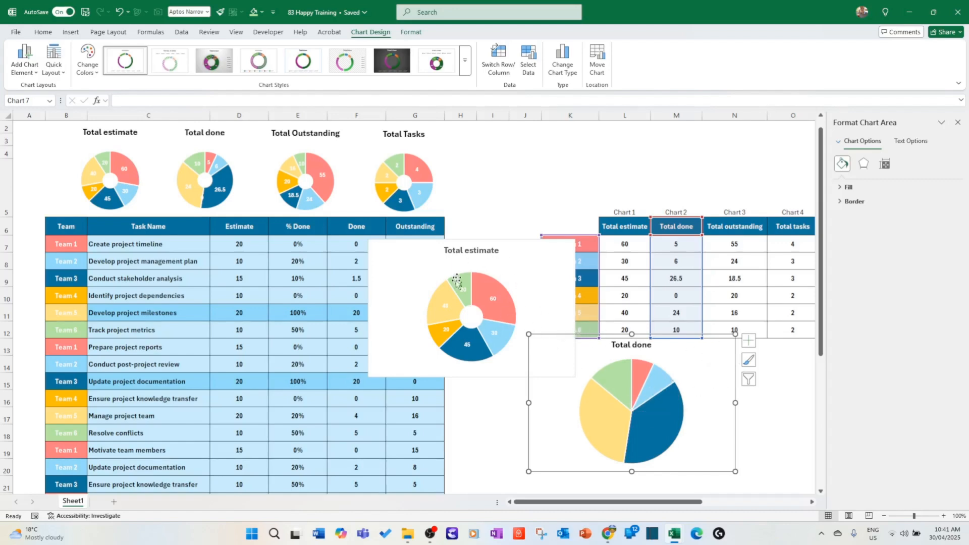
{"action": "mouse_move", "coordinate": [727, 374]}
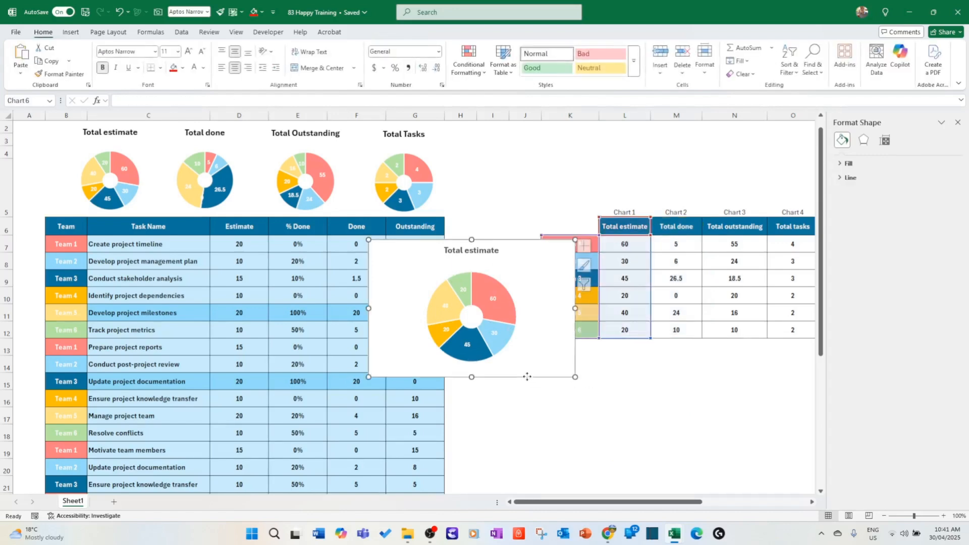
- Give the Total estimate chart area No Fill so its background is transparent and borderless
{"action": "left_click", "coordinate": [412, 32]}
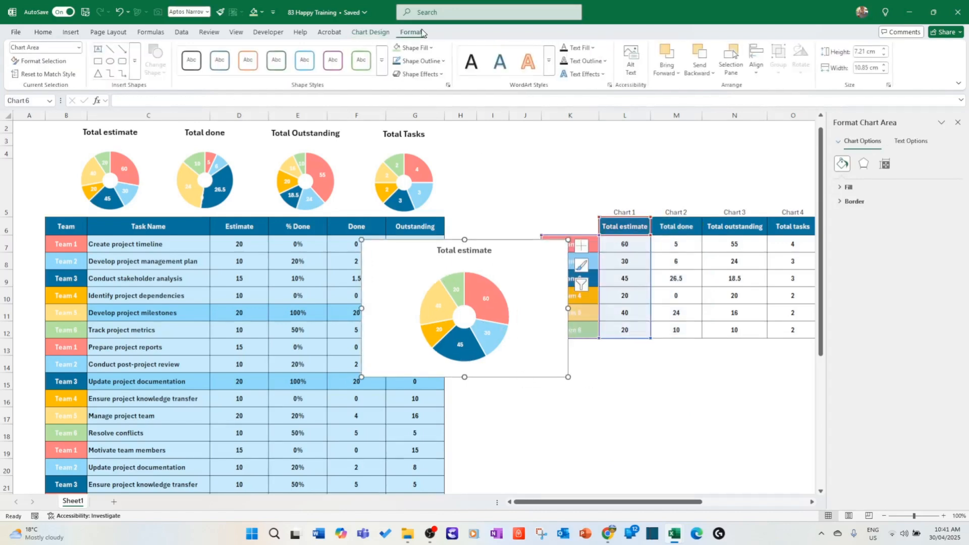
{"action": "left_click", "coordinate": [413, 47]}
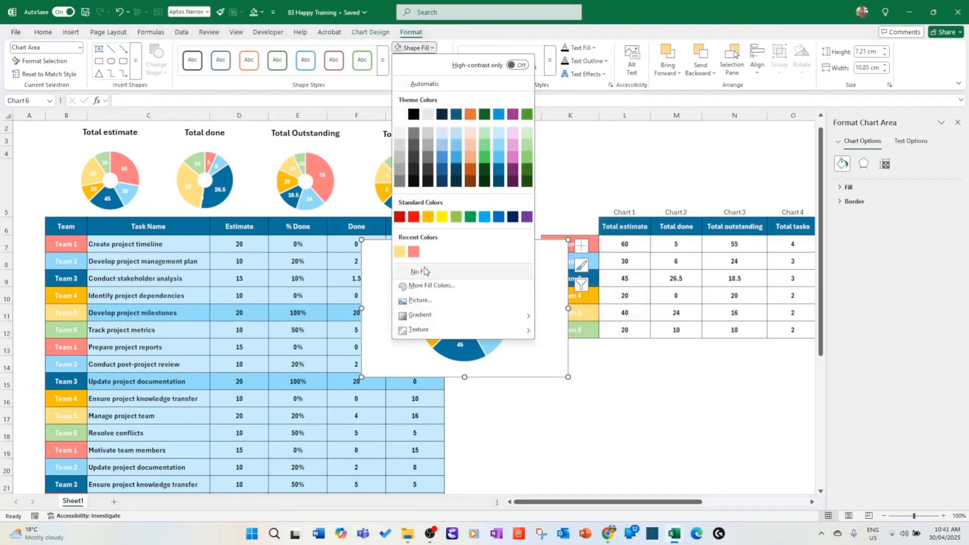
{"action": "left_click", "coordinate": [418, 270]}
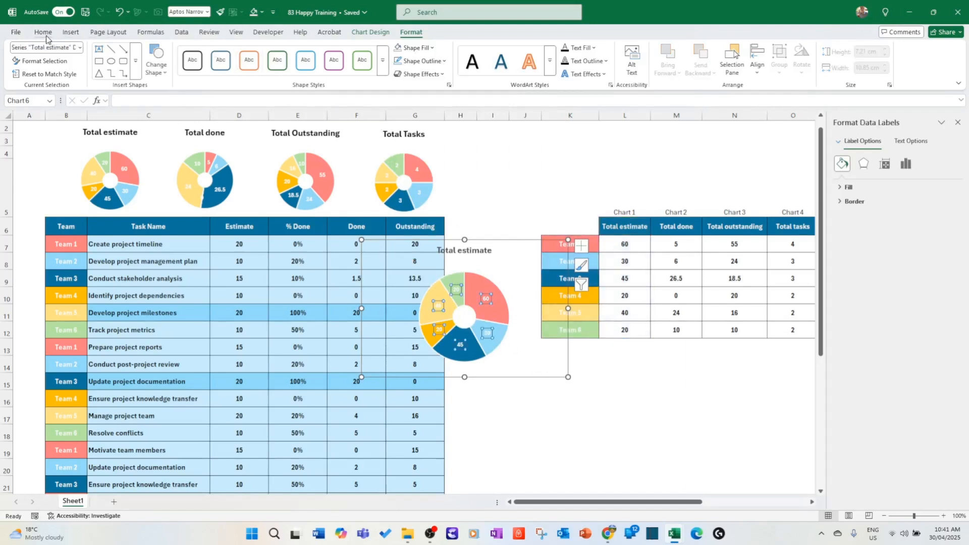
{"action": "left_click", "coordinate": [43, 32]}
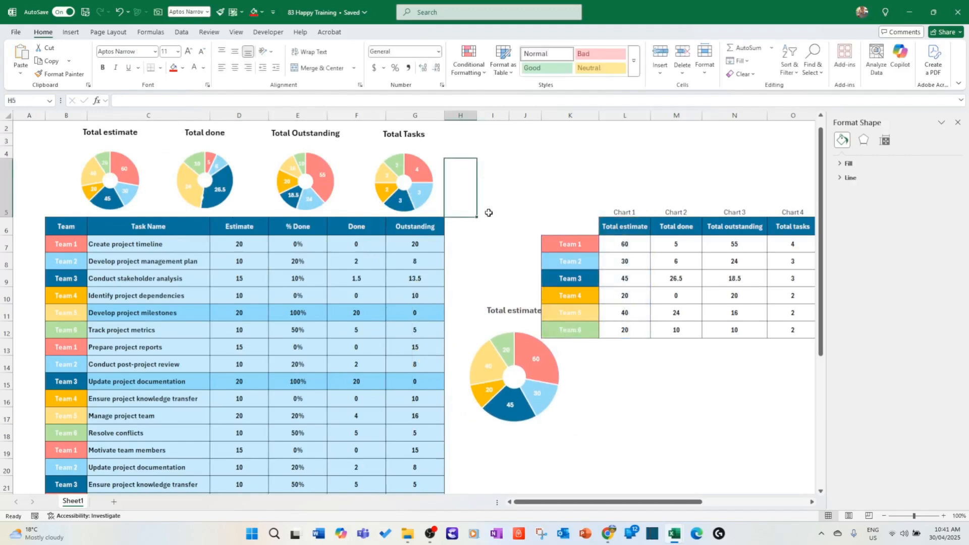
- Shade the margin cells and top rows around the content light gray
{"action": "scroll", "scroll_direction": "down", "scroll_amount": 3}
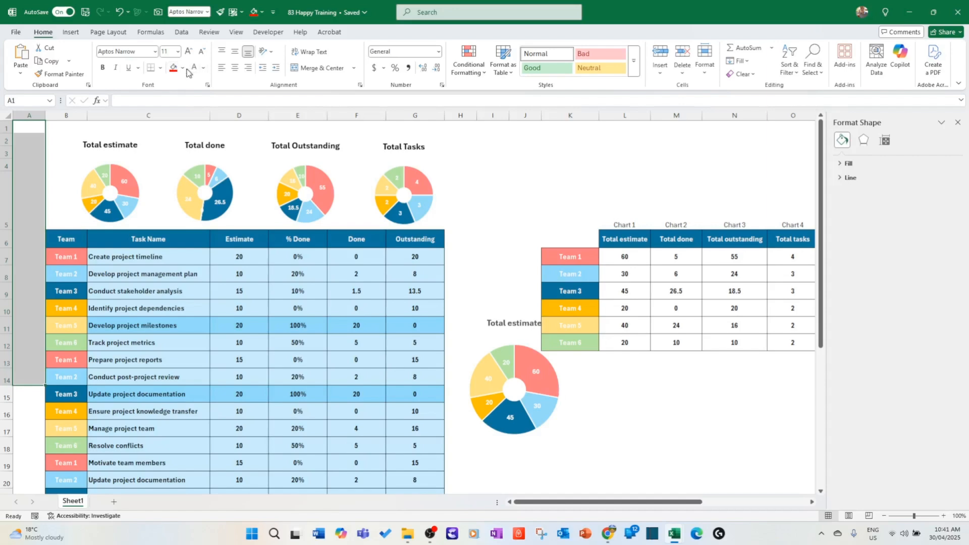
{"action": "left_click", "coordinate": [183, 67]}
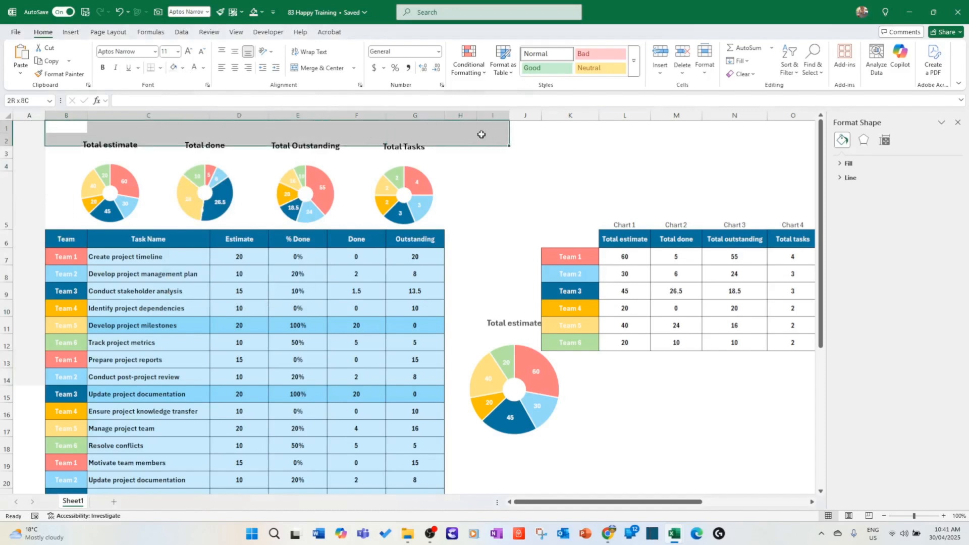
{"action": "left_click", "coordinate": [66, 127]}
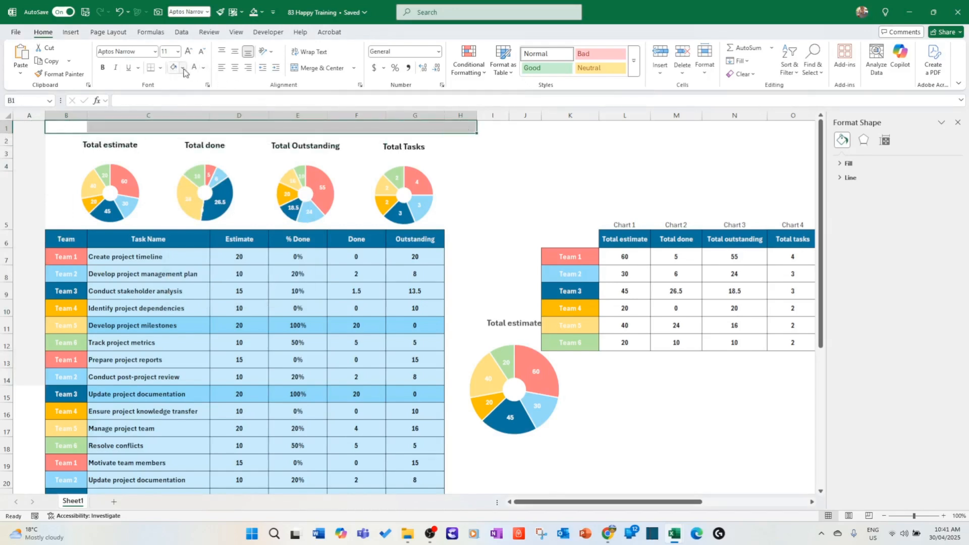
{"action": "left_click", "coordinate": [174, 67]}
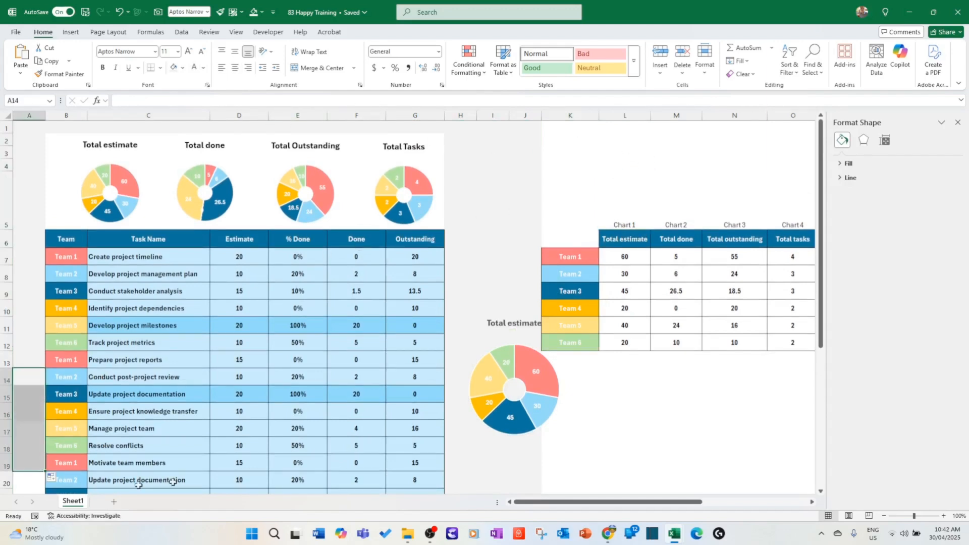
- Remove the standalone Total estimate donut and clear the row selection
{"action": "left_click", "coordinate": [515, 389]}
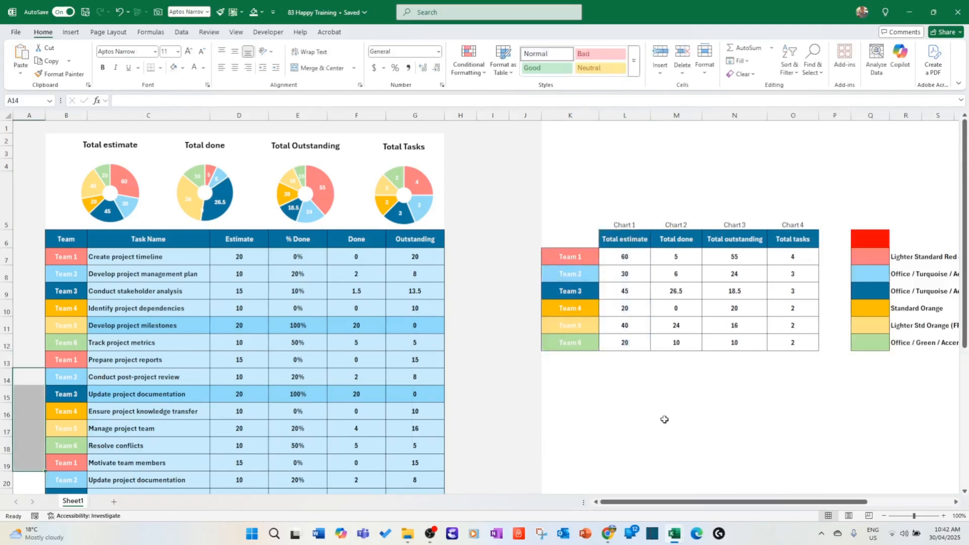
{"action": "left_click", "coordinate": [623, 411]}
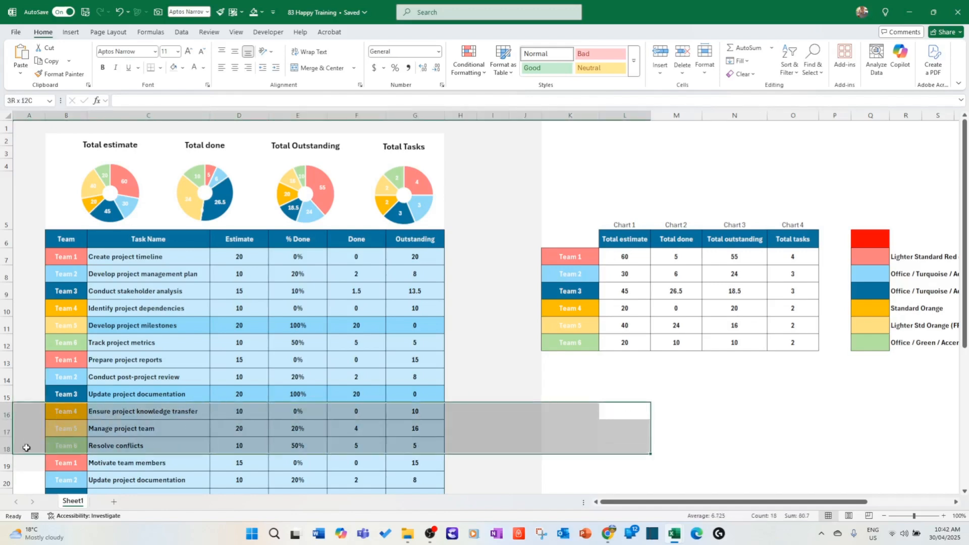
{"action": "left_click", "coordinate": [28, 445]}
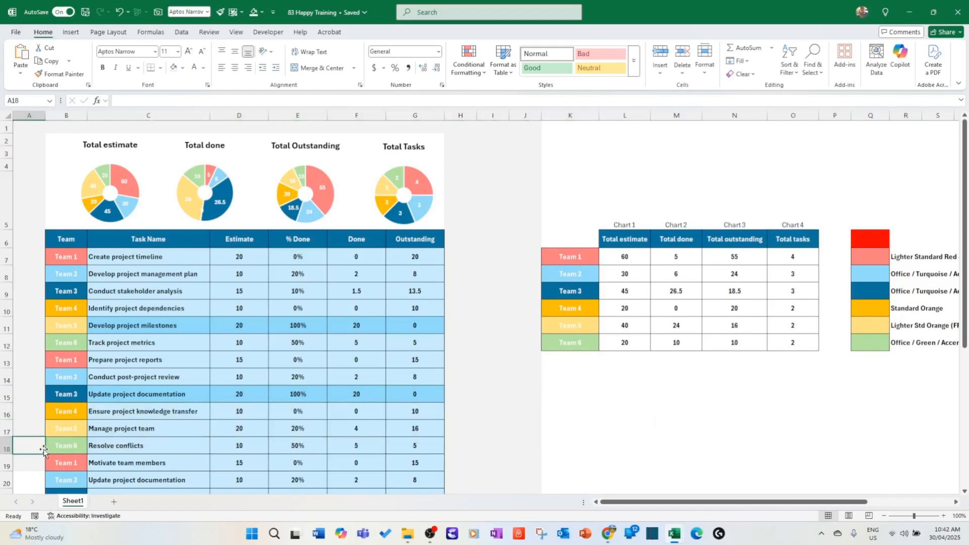